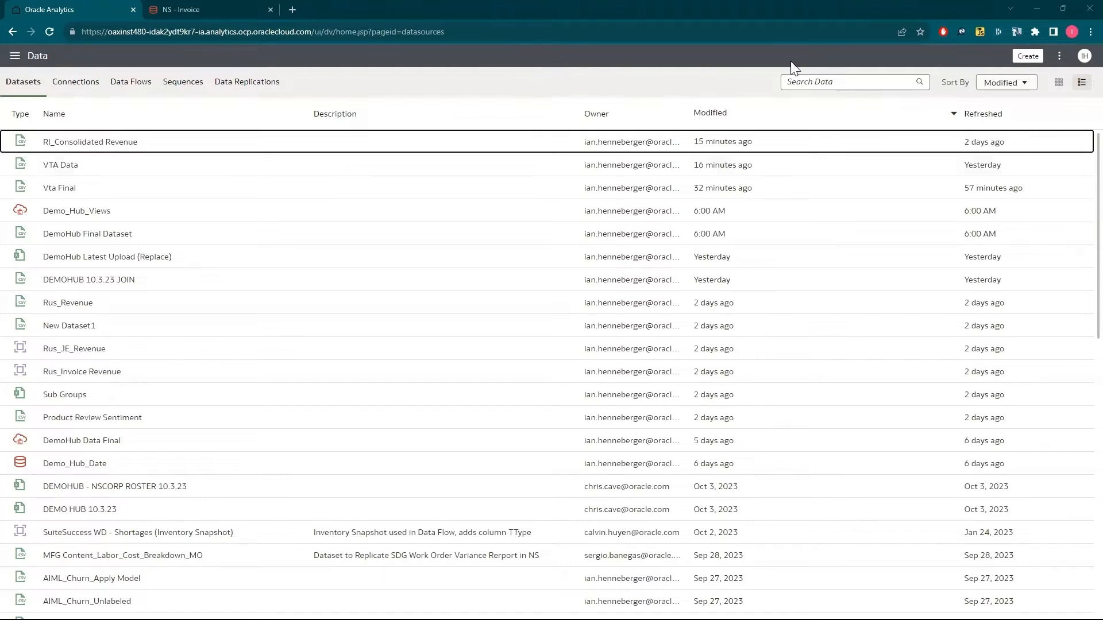
- Start creating a new dataset from the Create menu
{"action": "left_click", "coordinate": [1027, 55]}
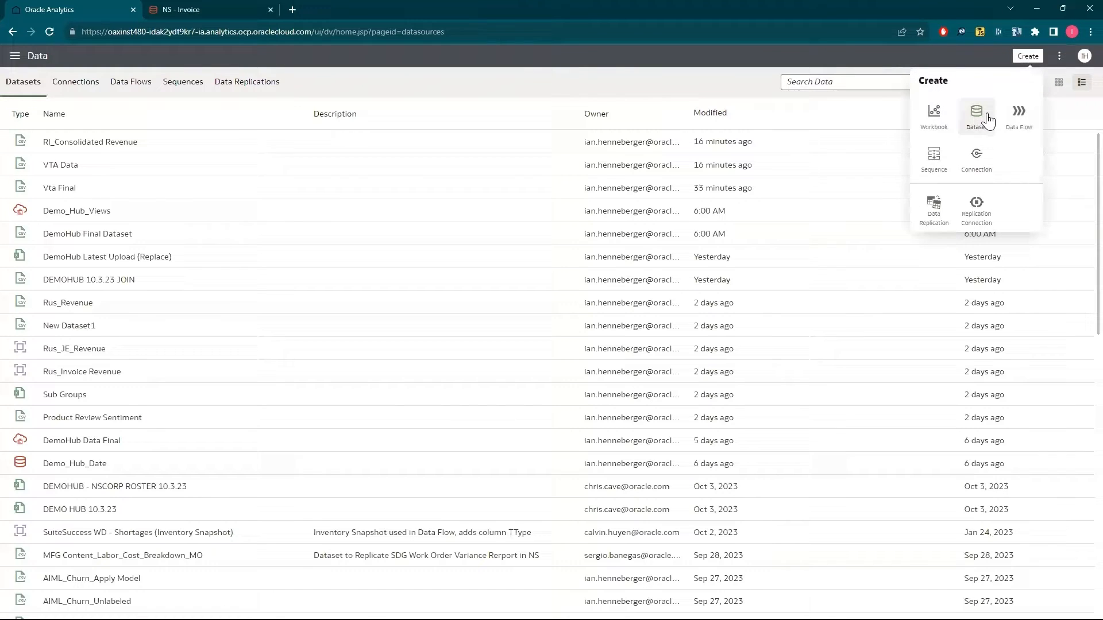
{"action": "left_click", "coordinate": [976, 112]}
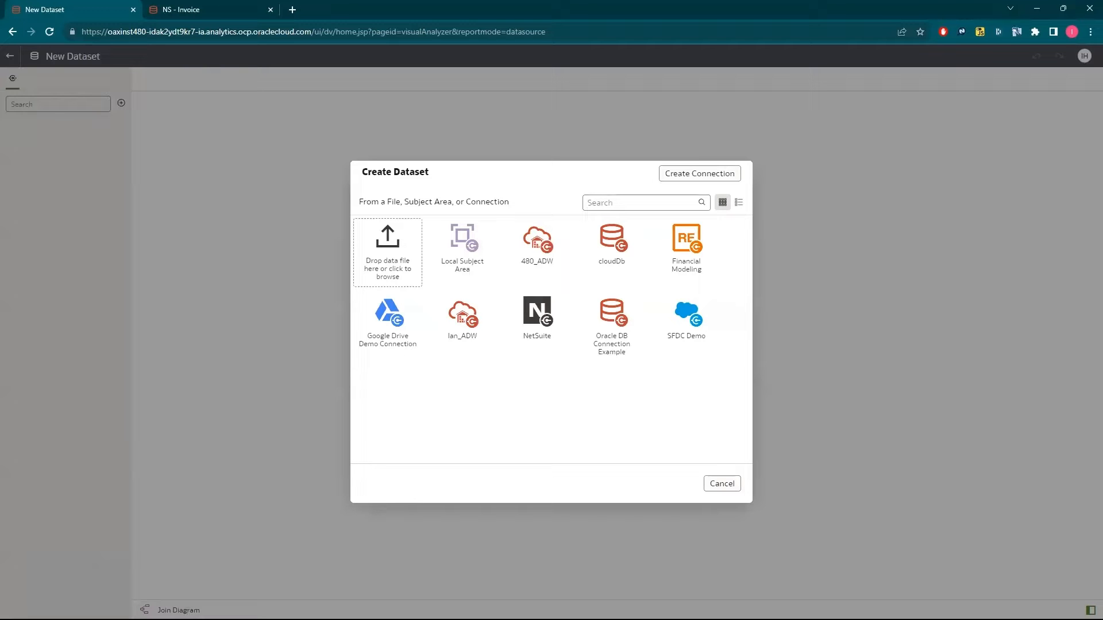
- Upload Historical Invoice Data.xlsx and confirm it as the dataset's table
{"action": "left_click", "coordinate": [389, 251]}
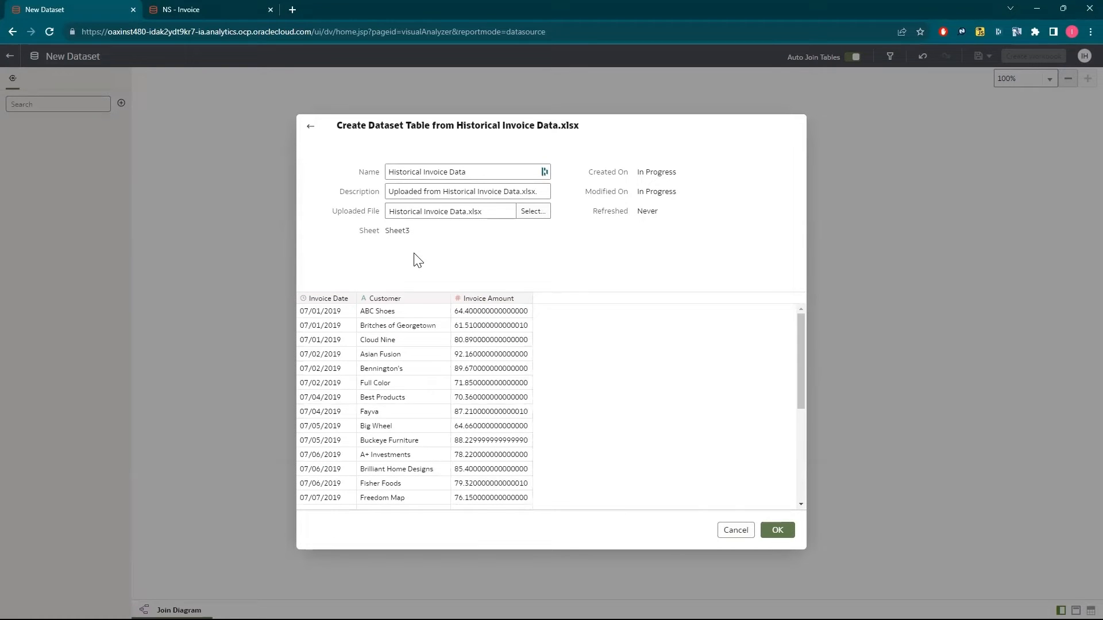
{"action": "left_click", "coordinate": [777, 531]}
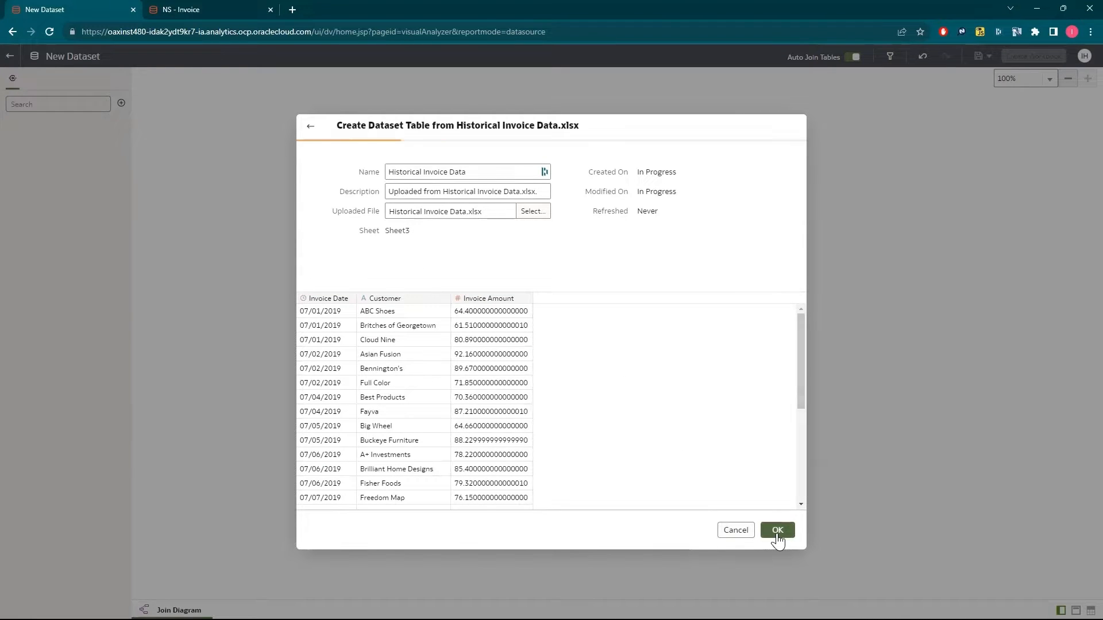
{"action": "left_click", "coordinate": [777, 531]}
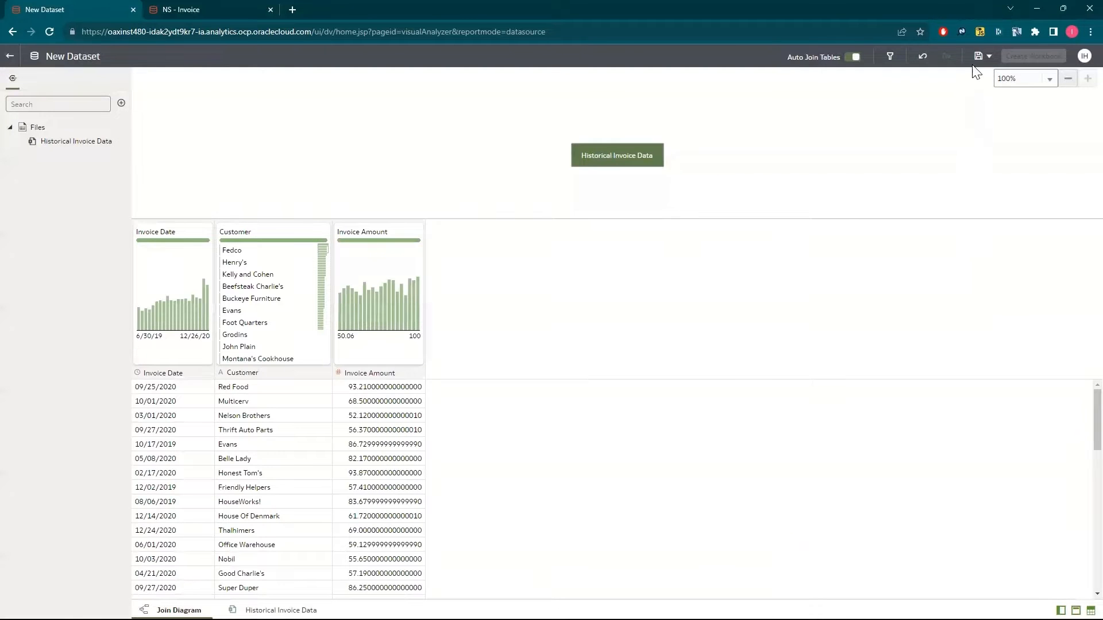
- Save the dataset under the name 'Historical Data'
{"action": "left_click", "coordinate": [977, 55]}
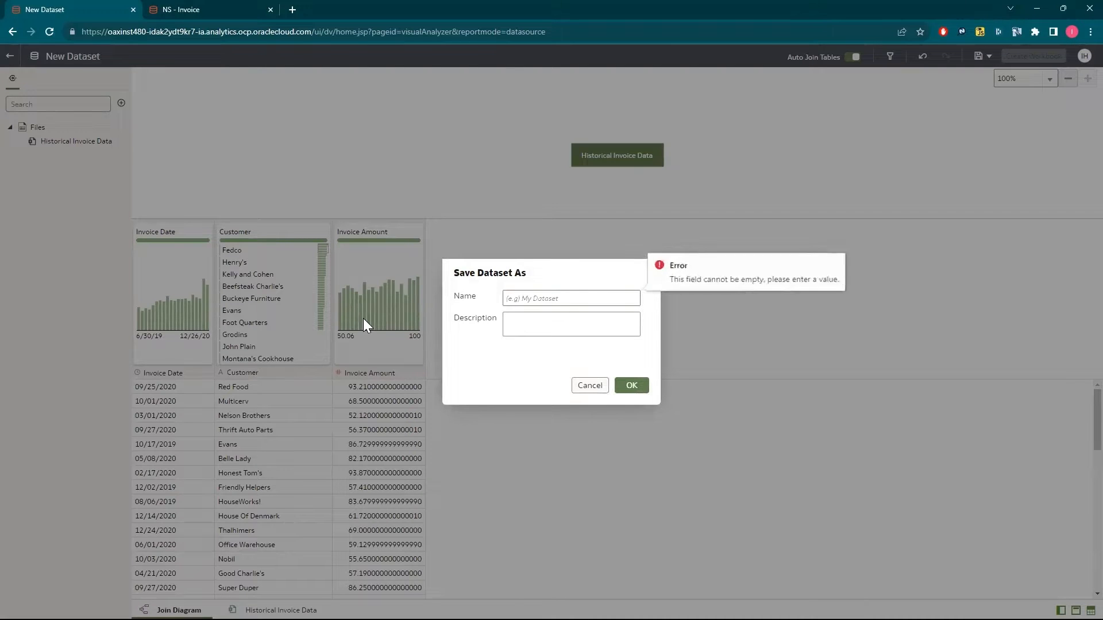
{"action": "type", "text": "Historical"}
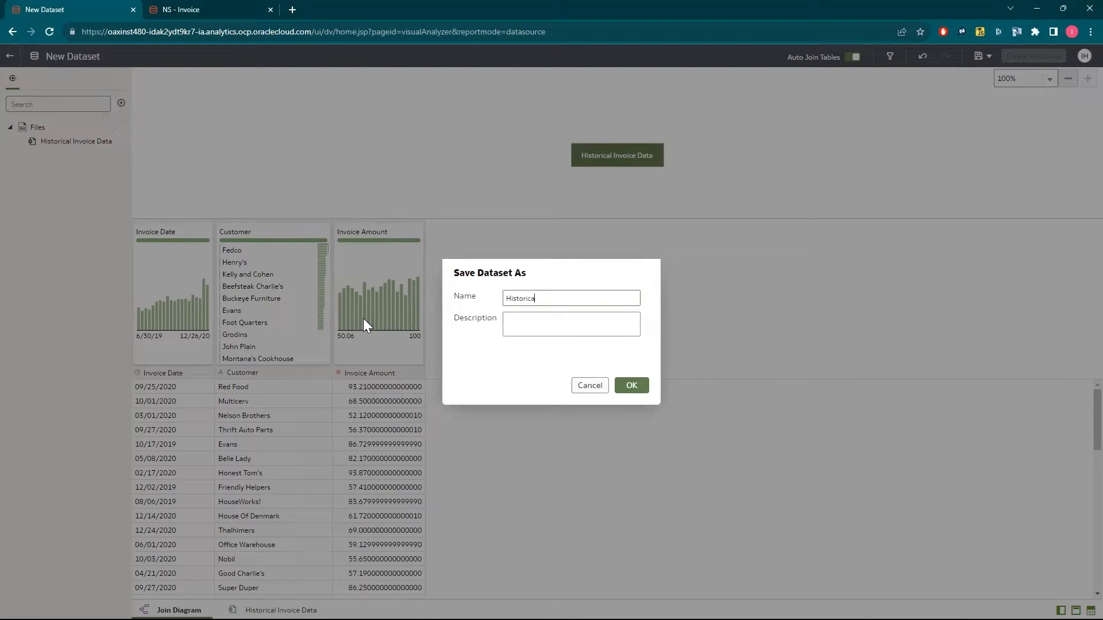
{"action": "type", "text": "Data"}
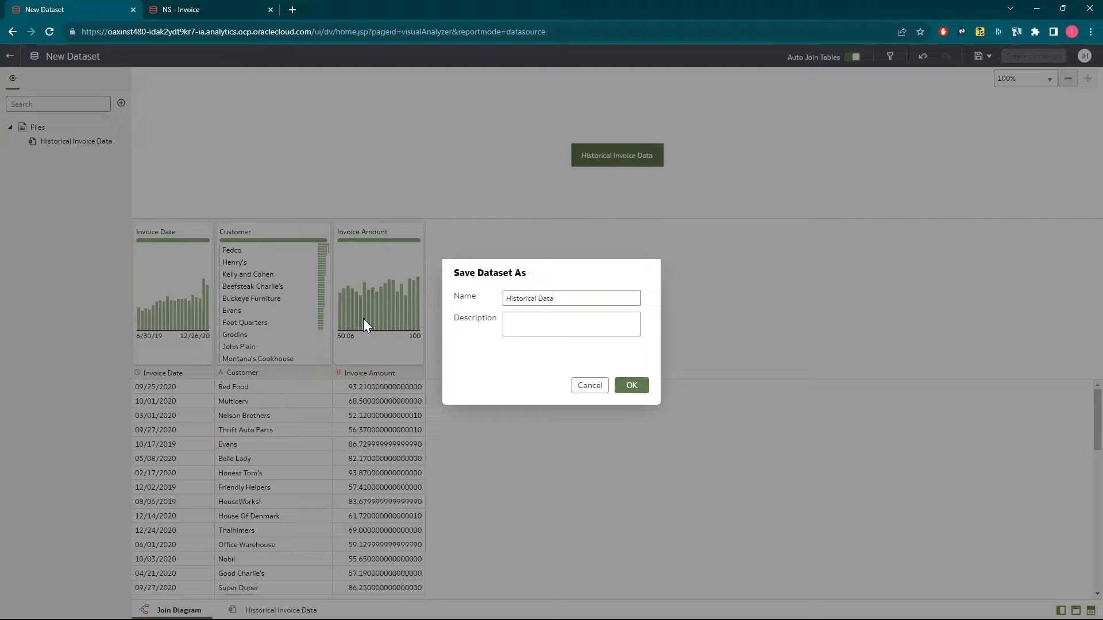
{"action": "left_click", "coordinate": [632, 385]}
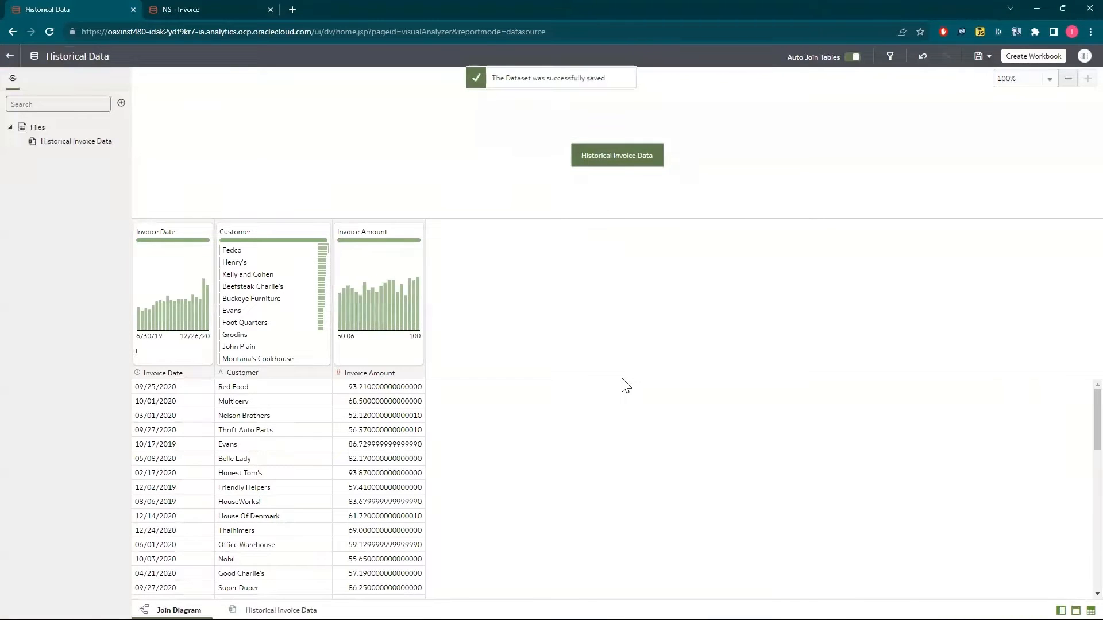
- Review the NS - Invoice dataset in its browser tab
{"action": "left_click", "coordinate": [196, 9]}
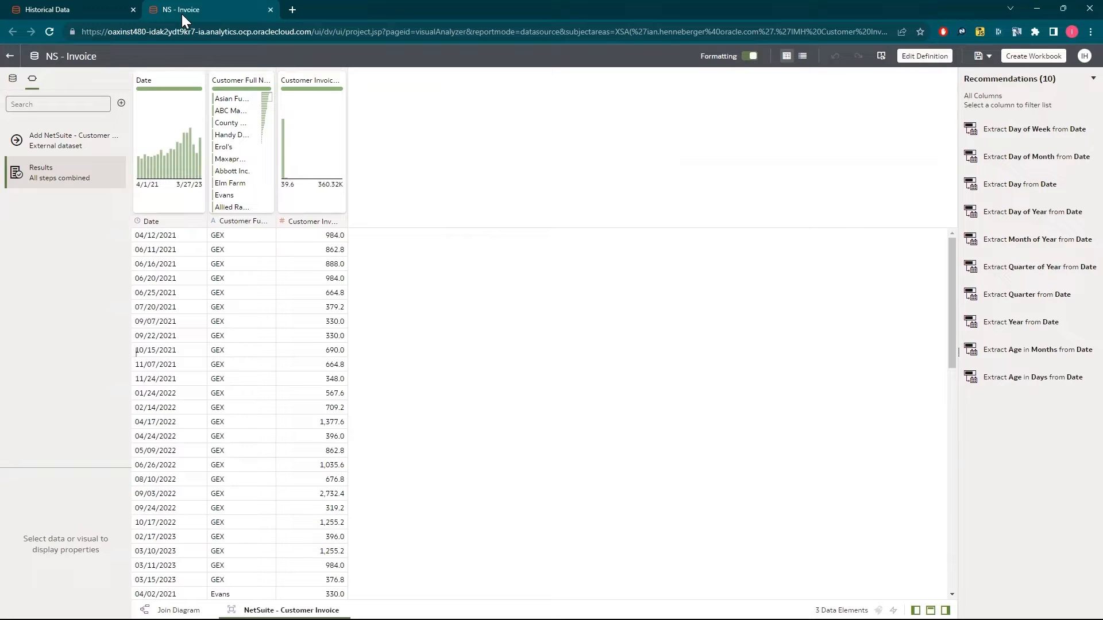
{"action": "mouse_move", "coordinate": [239, 129]}
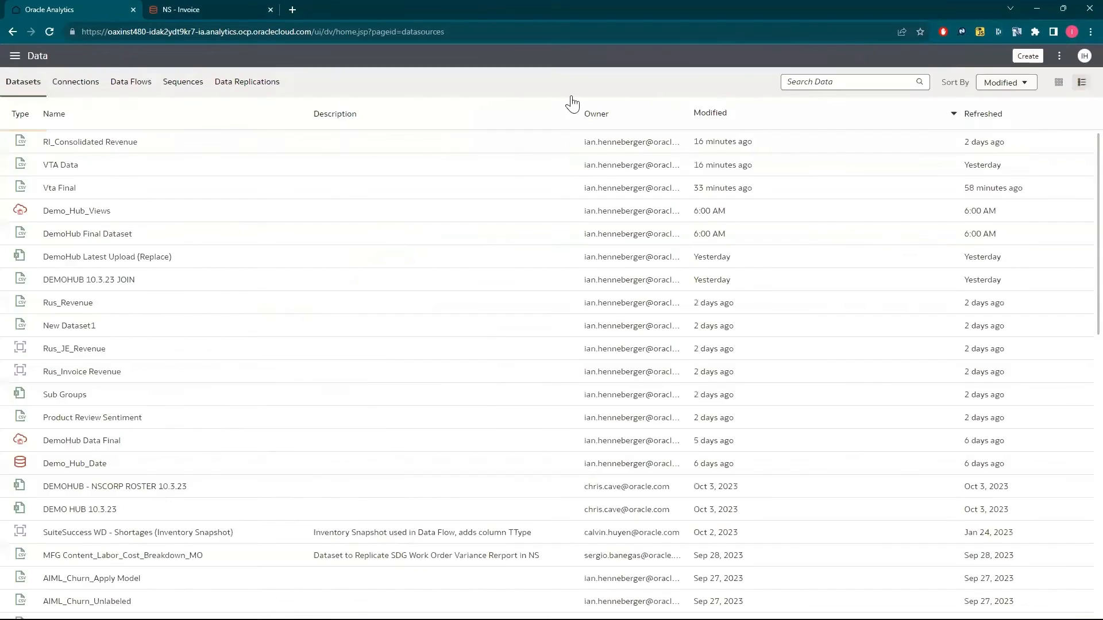
- Start a new data flow and add the NS - Invoice dataset as its first source
{"action": "left_click", "coordinate": [1027, 55]}
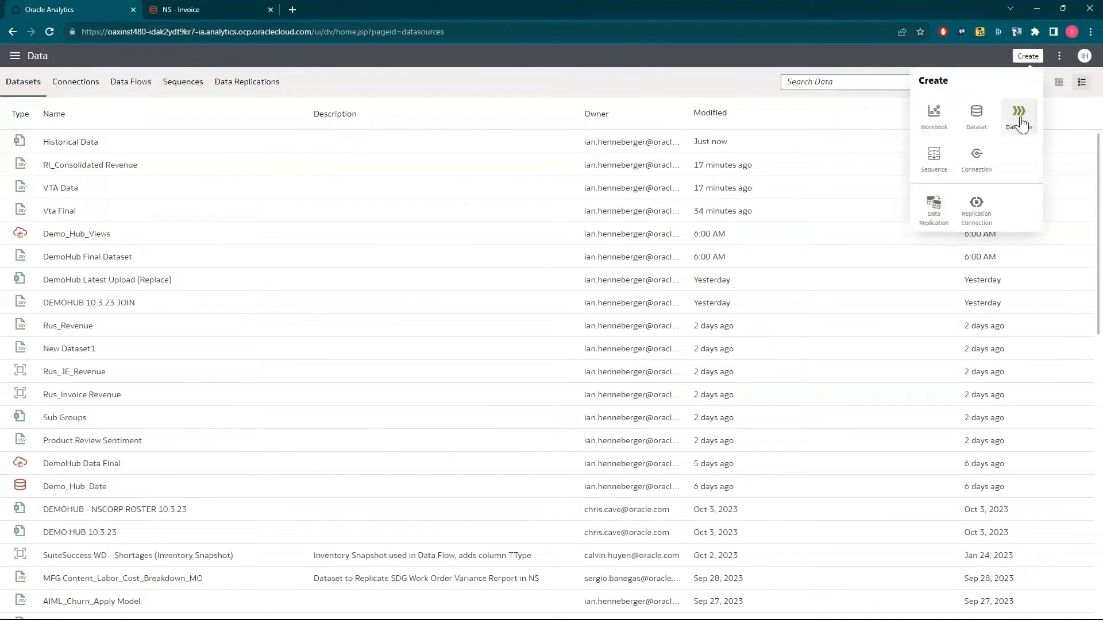
{"action": "left_click", "coordinate": [1019, 112]}
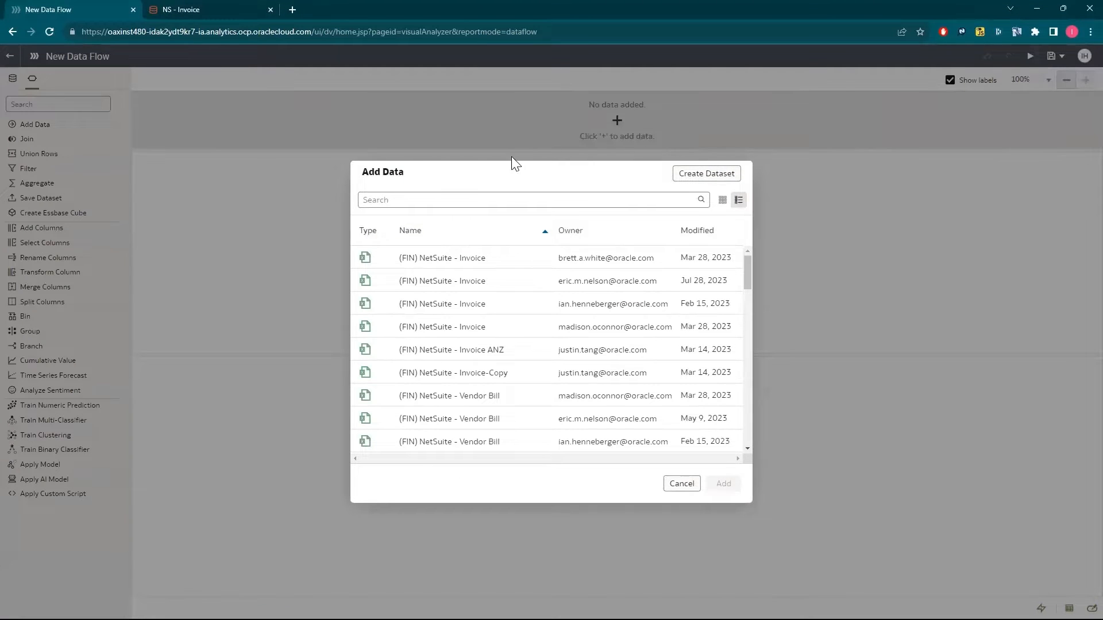
{"action": "type", "text": "invoice"}
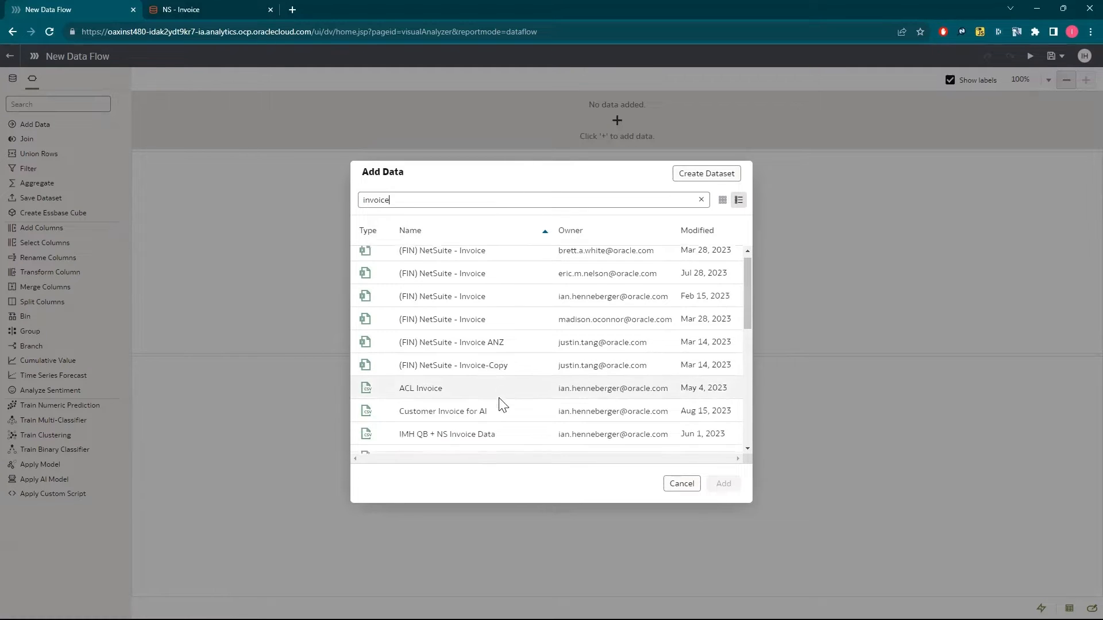
{"action": "left_click", "coordinate": [421, 384]}
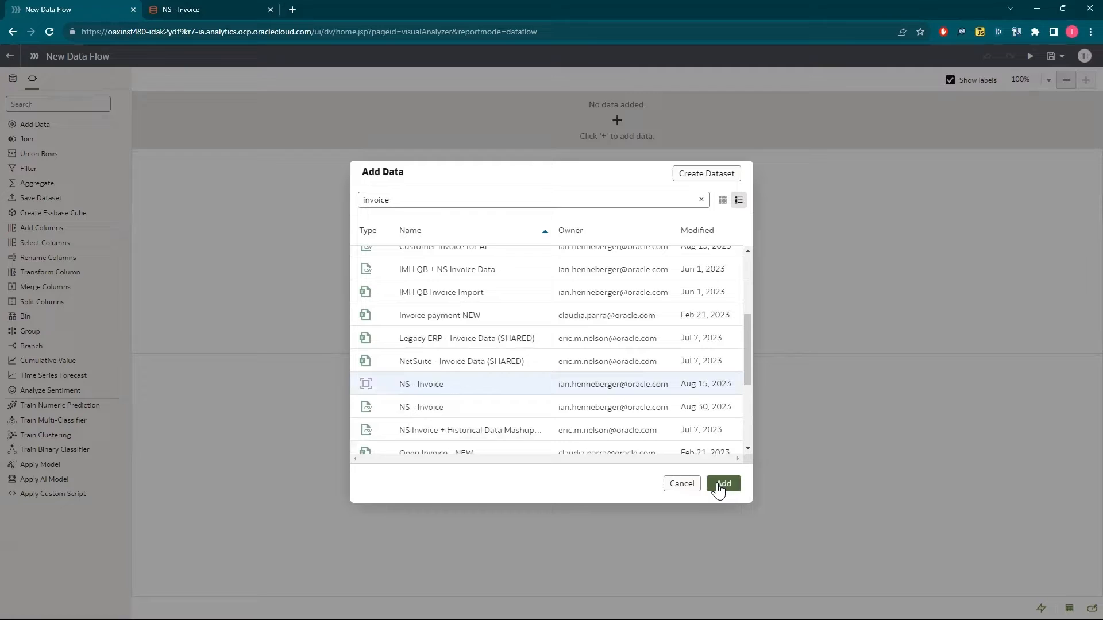
{"action": "left_click", "coordinate": [723, 483]}
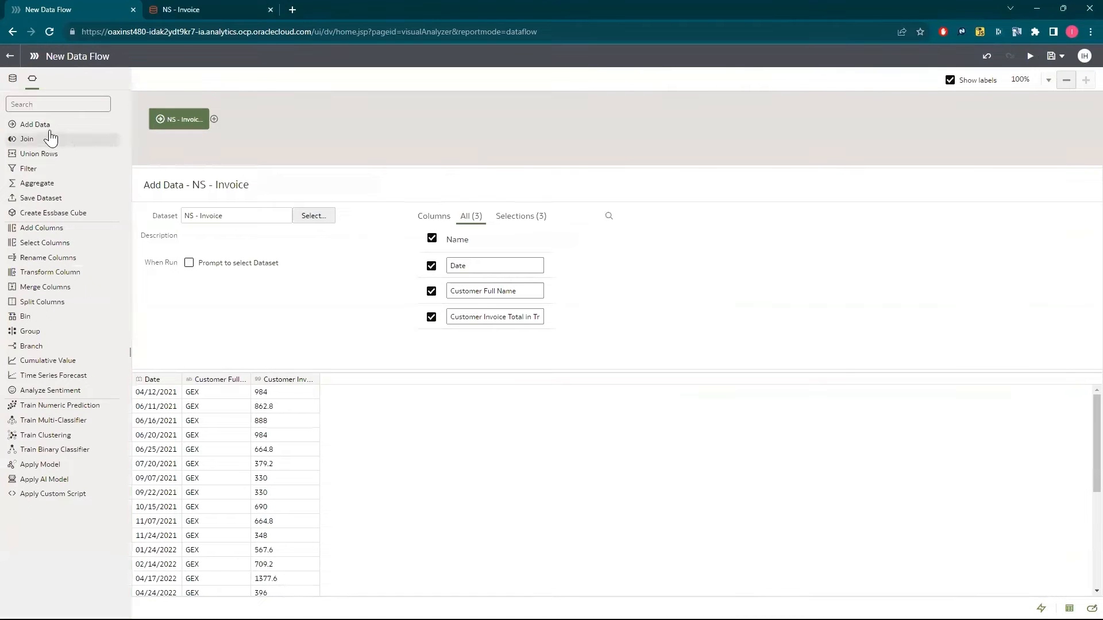
- Add the Historical Data dataset as the flow's second source
{"action": "left_click", "coordinate": [34, 124]}
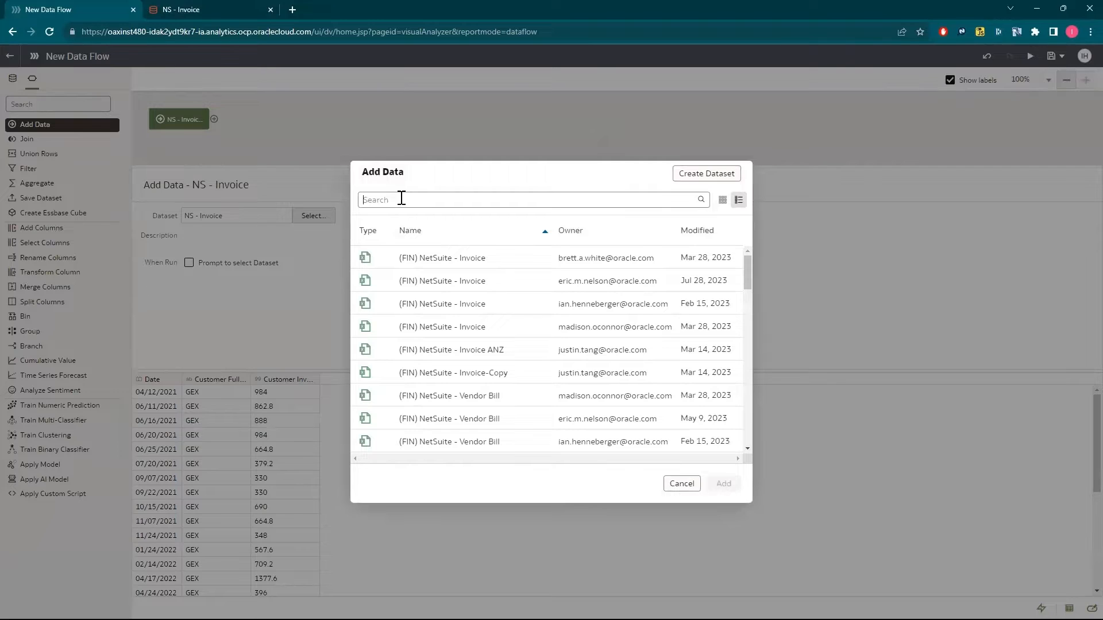
{"action": "type", "text": "historical"}
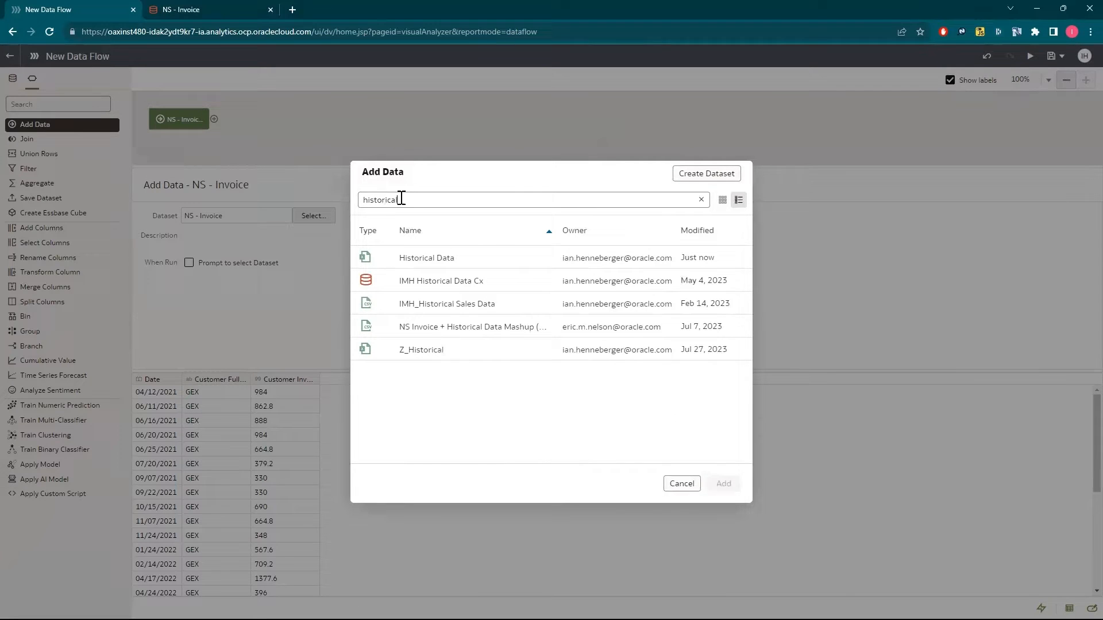
{"action": "left_click", "coordinate": [426, 258]}
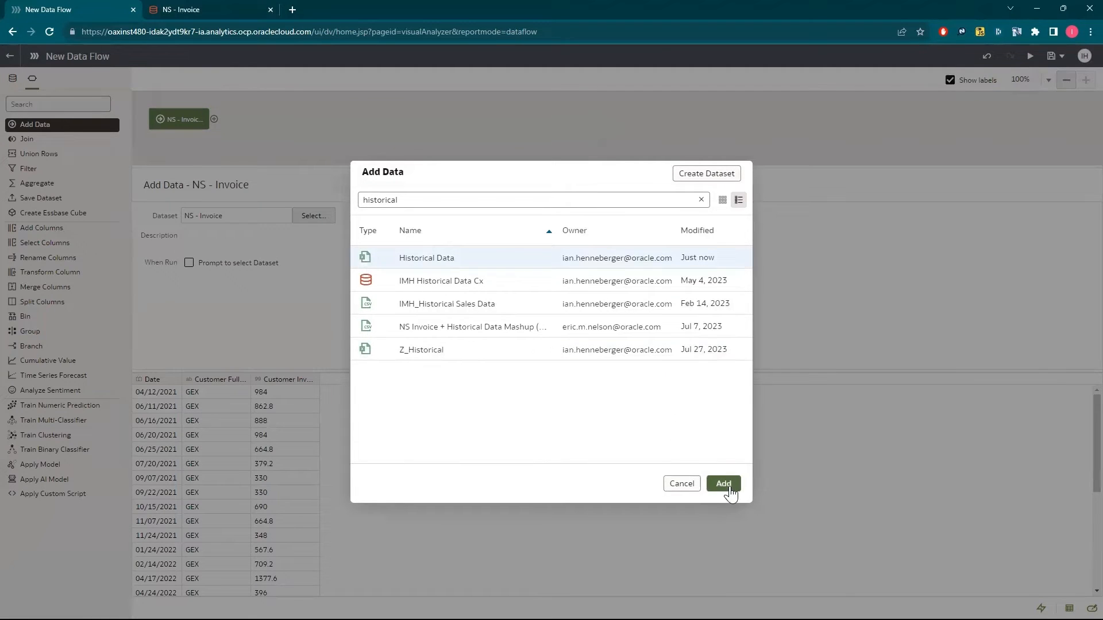
{"action": "left_click", "coordinate": [724, 484]}
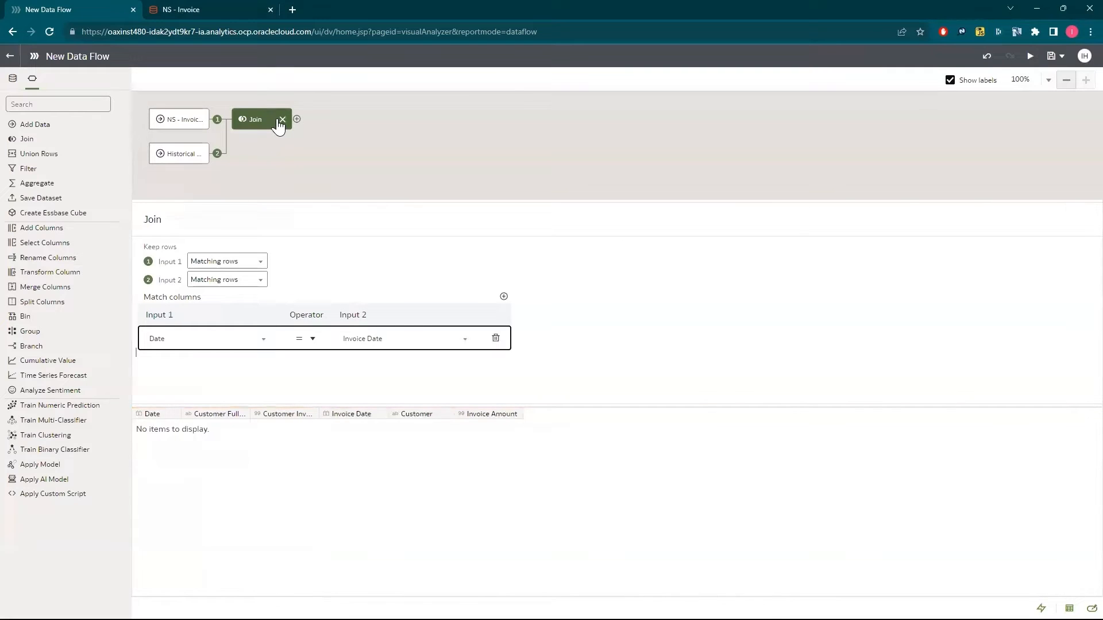
- Remove the automatically created join between the two sources
{"action": "left_click", "coordinate": [283, 119]}
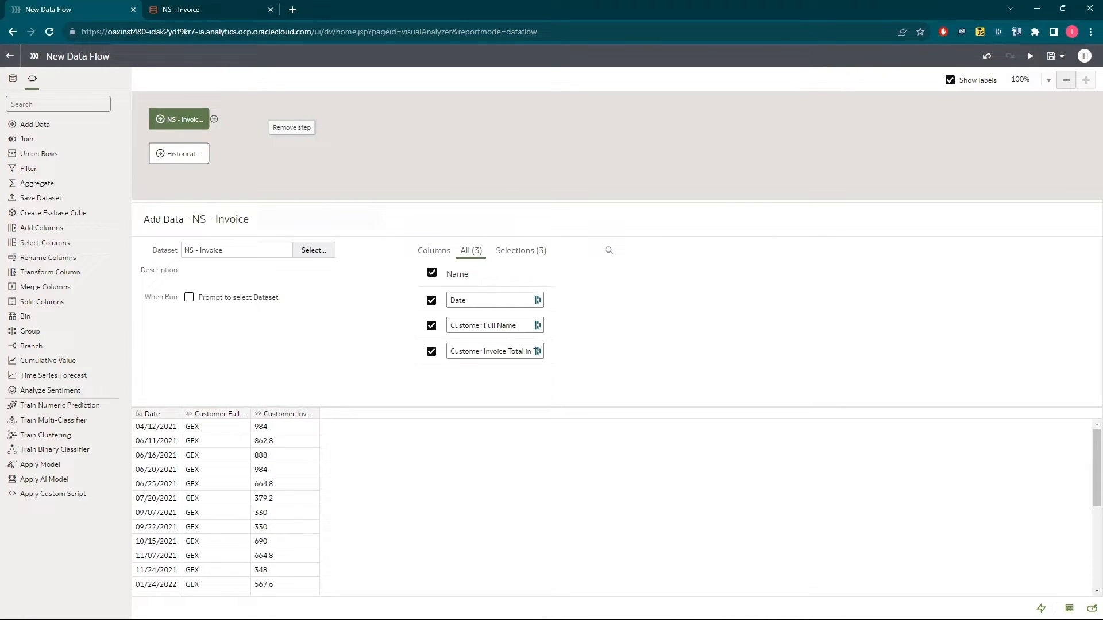
{"action": "mouse_move", "coordinate": [19, 197]}
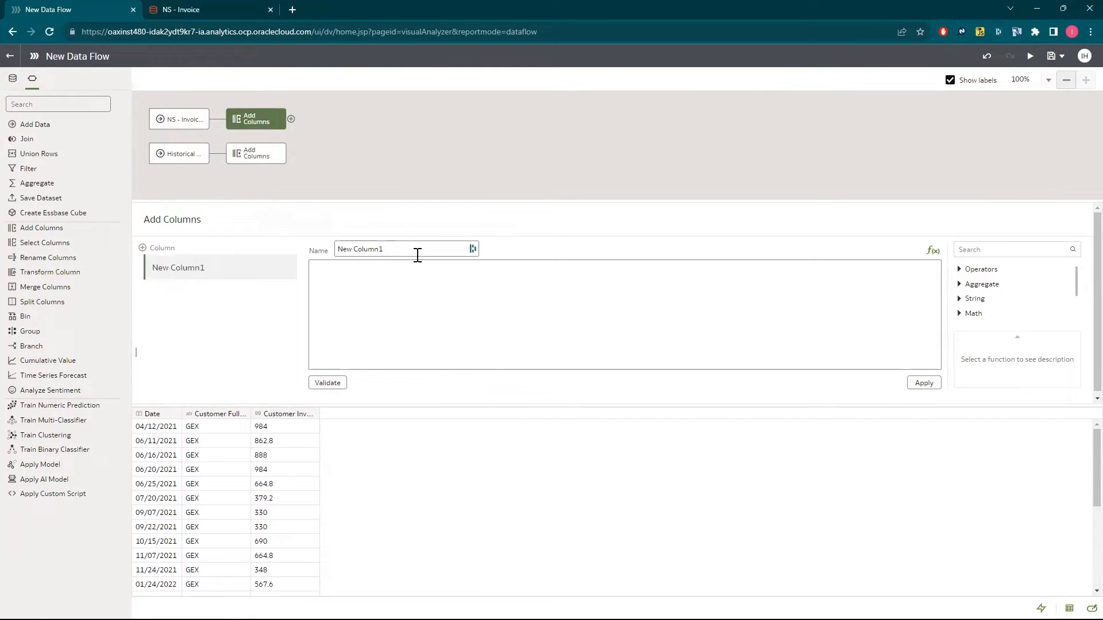
- Add a Source column with value 'NetSuite' to the NS - Invoice rows
{"action": "type", "text": "Sd"}
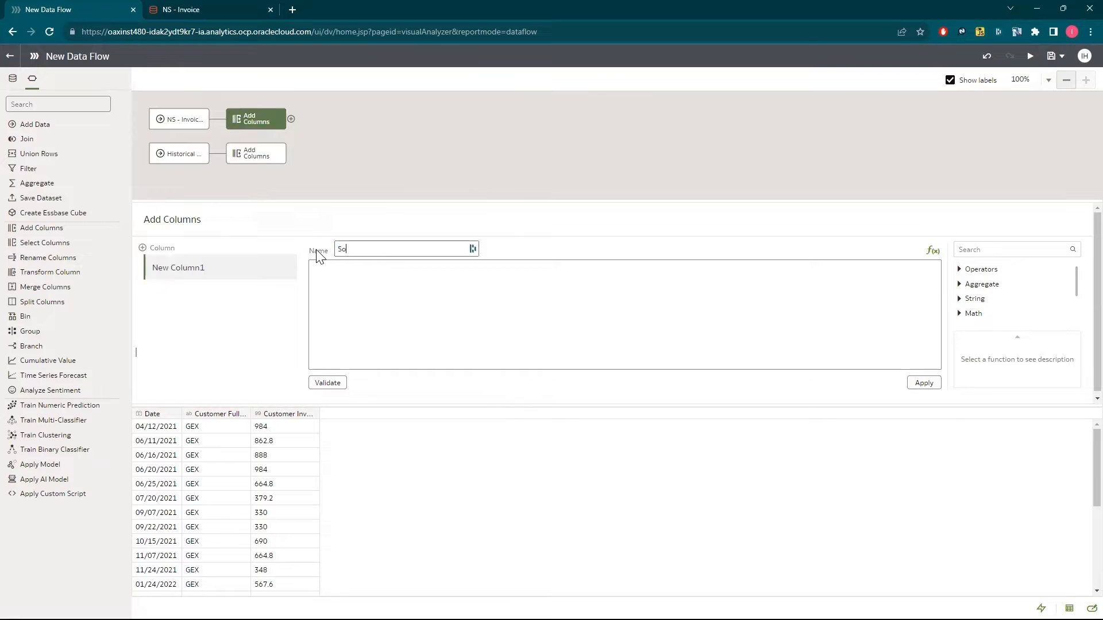
{"action": "type", "text": "ource"}
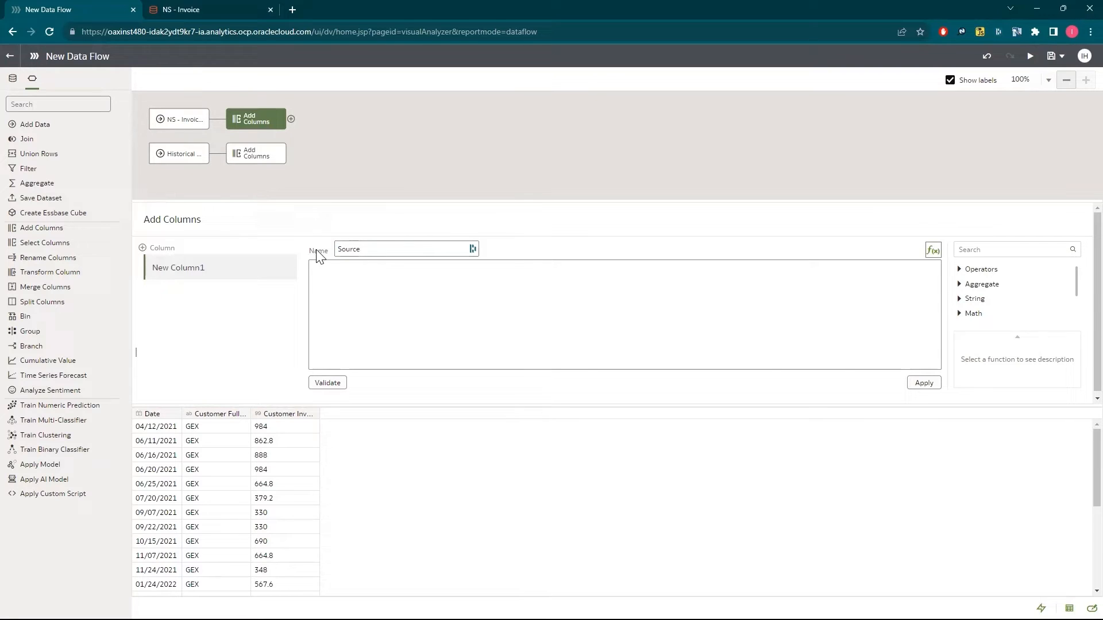
{"action": "type", "text": "'NetSuite"}
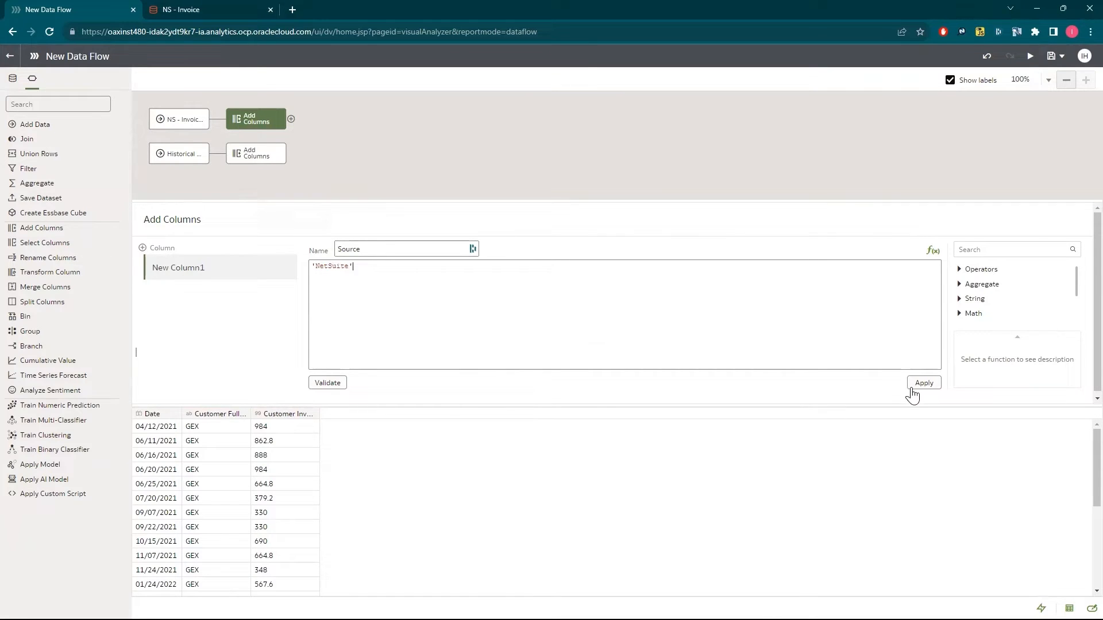
{"action": "left_click", "coordinate": [924, 383]}
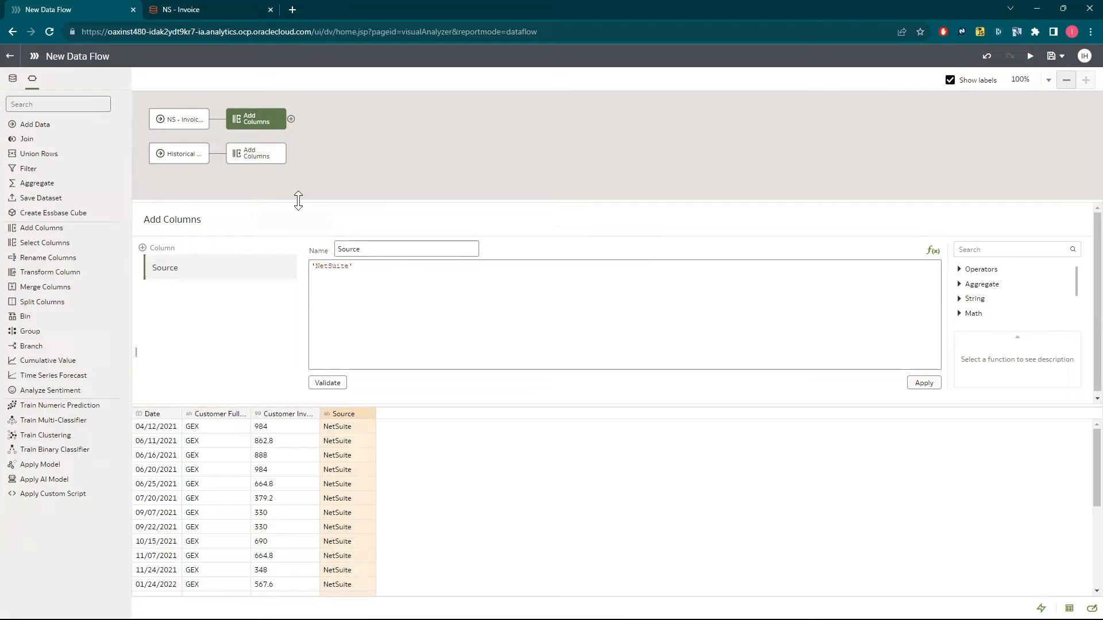
{"action": "left_click", "coordinate": [256, 154]}
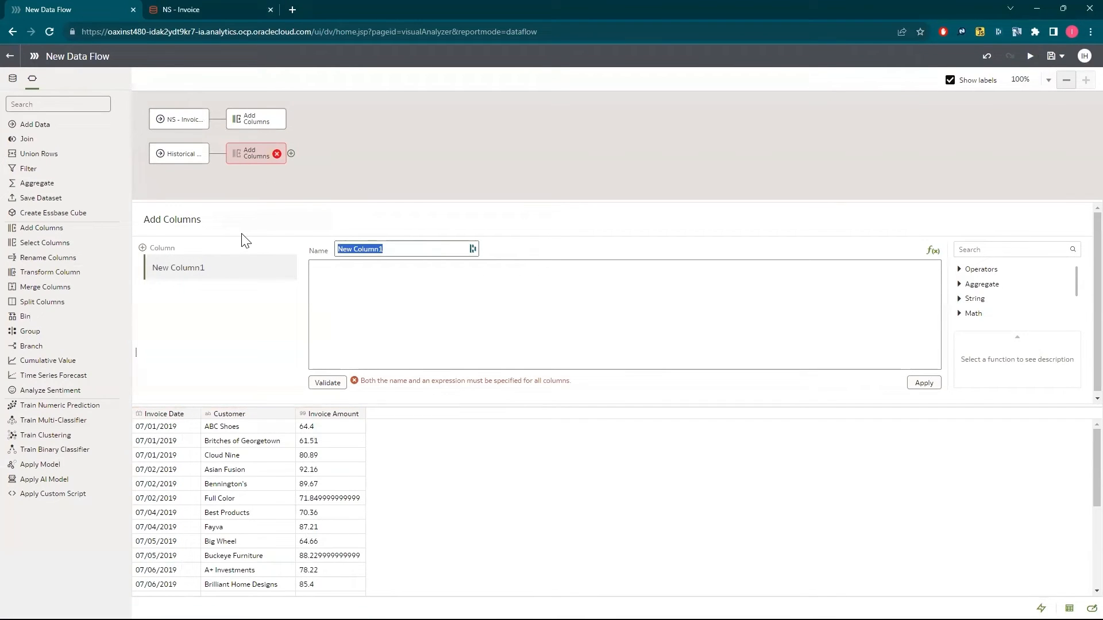
- Add a Source column with value 'Legacy ERP' to the Historical Data rows
{"action": "type", "text": "Source"}
{"action": "left_click", "coordinate": [625, 315]}
{"action": "type", "text": "'"}
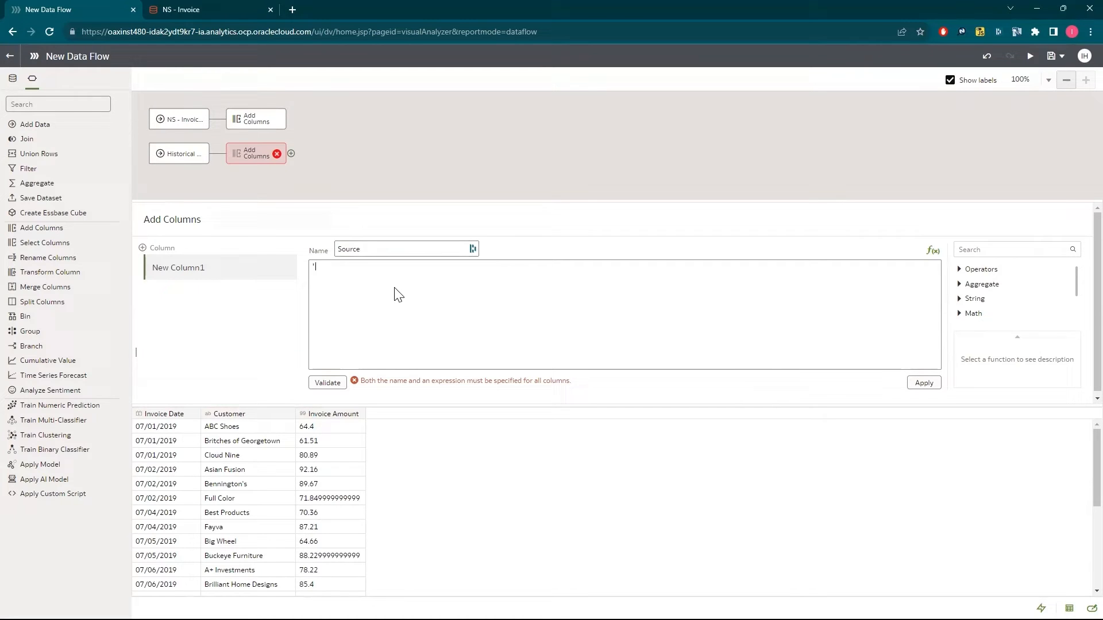
{"action": "type", "text": "Legacy"}
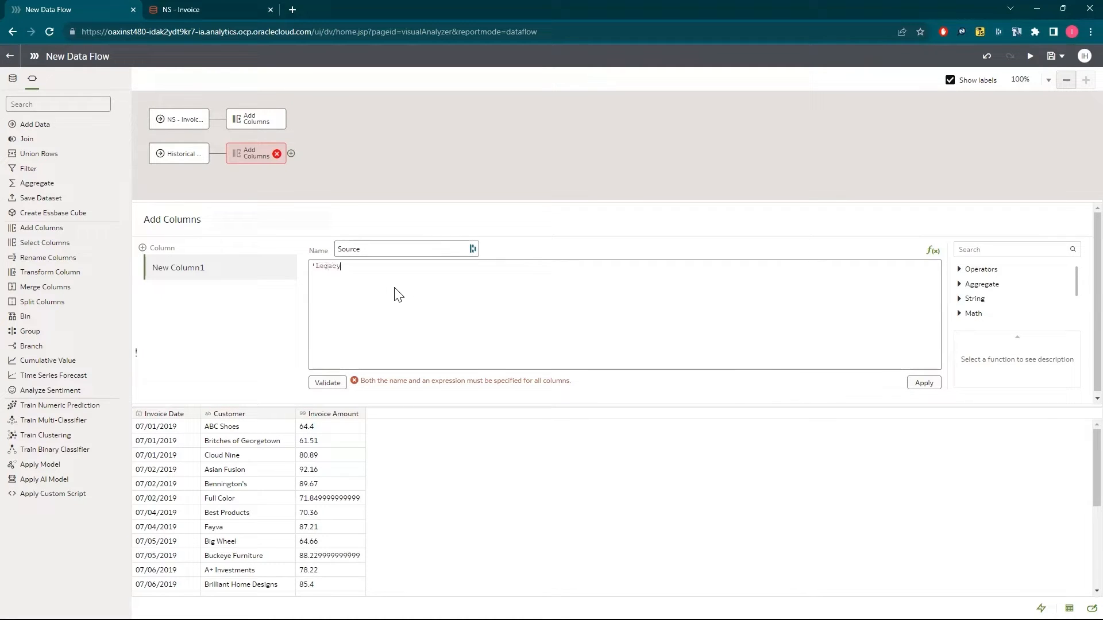
{"action": "type", "text": "ERP'"}
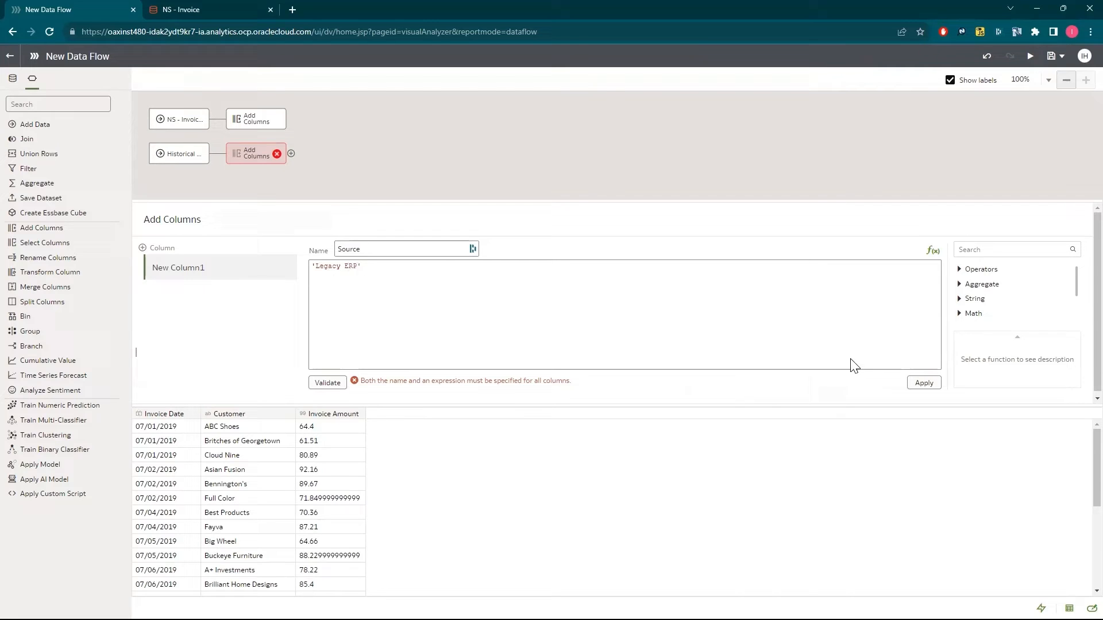
{"action": "left_click", "coordinate": [923, 383]}
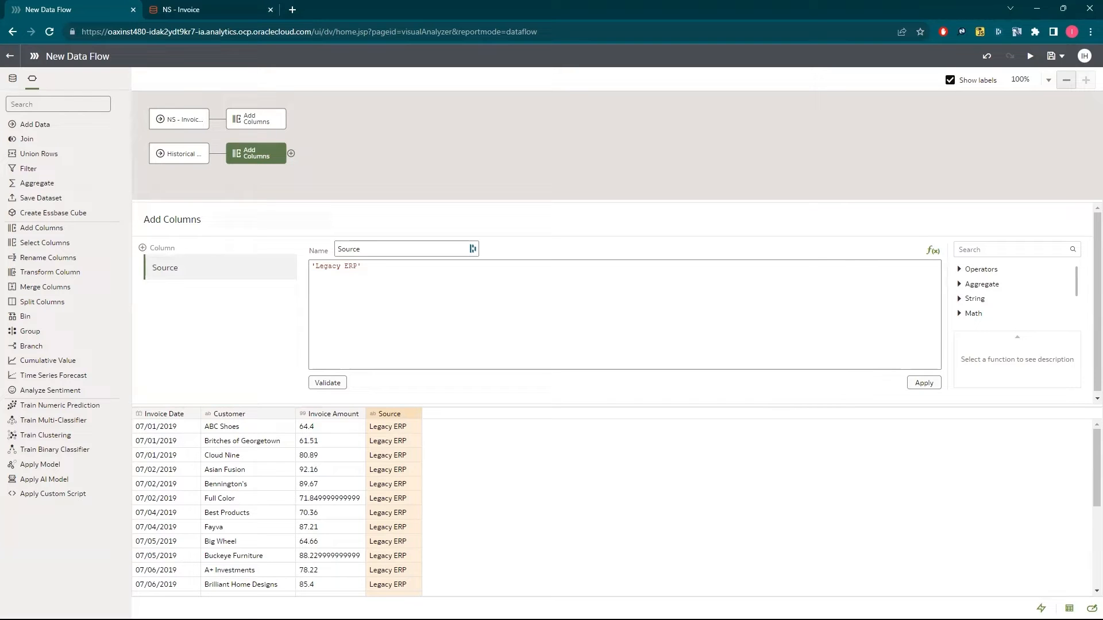
{"action": "mouse_move", "coordinate": [51, 161]}
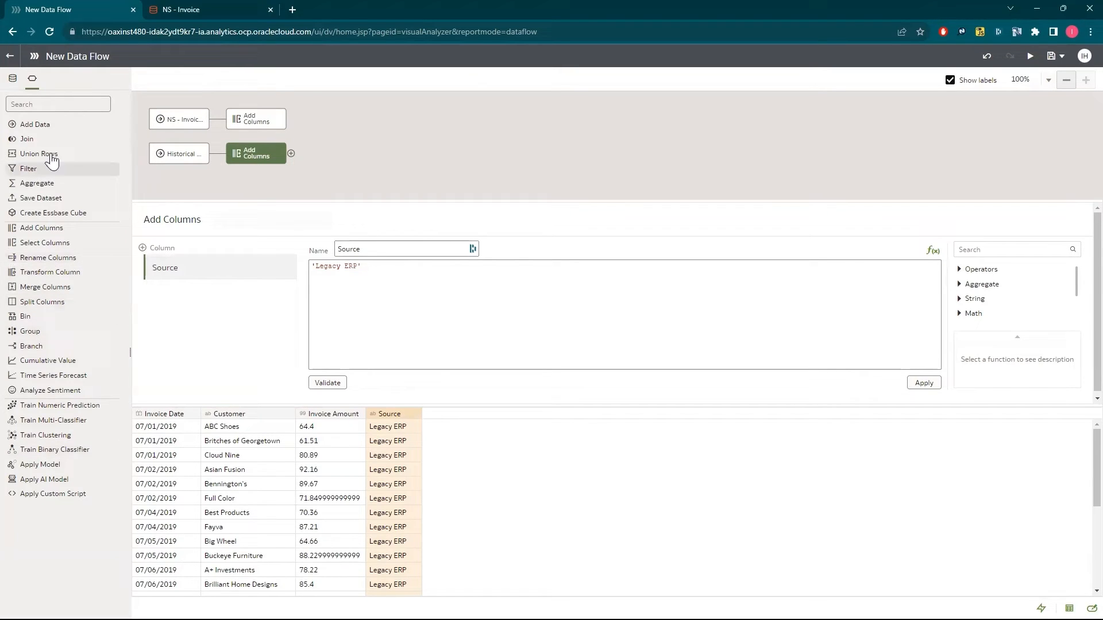
- Union both tagged branches and name the saved output dataset 'All Invoices'
{"action": "left_click", "coordinate": [38, 154]}
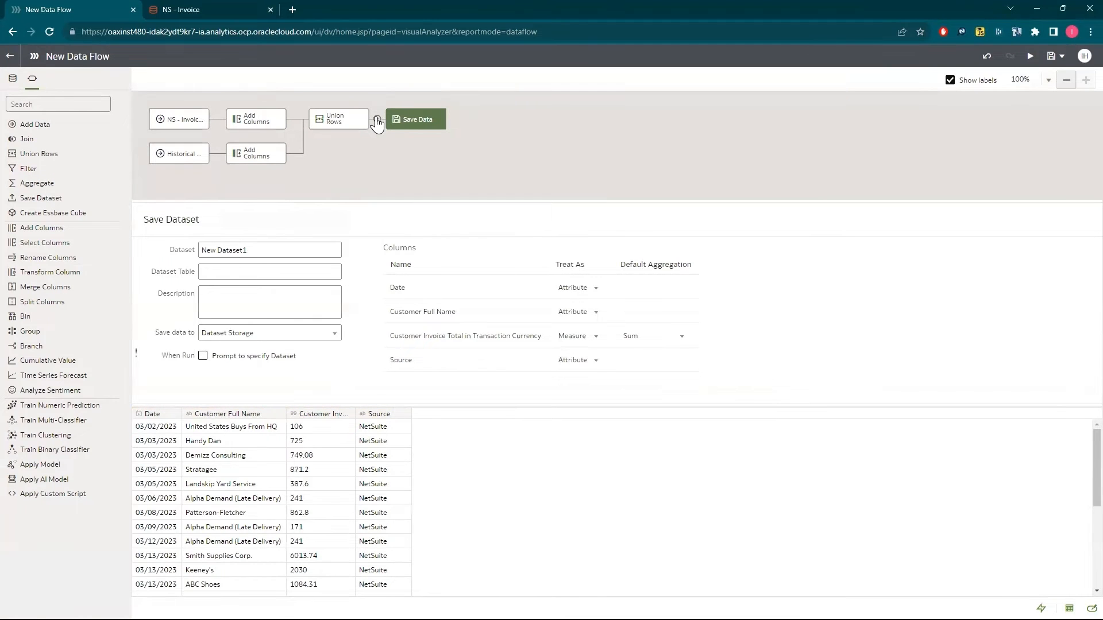
{"action": "mouse_move", "coordinate": [341, 201]}
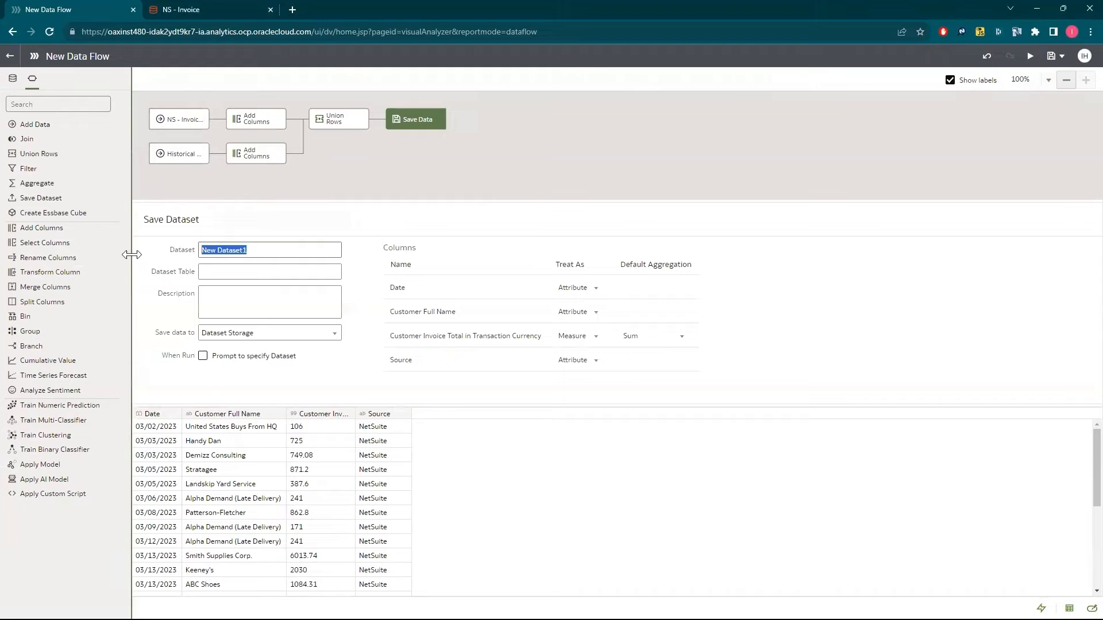
{"action": "type", "text": "All"}
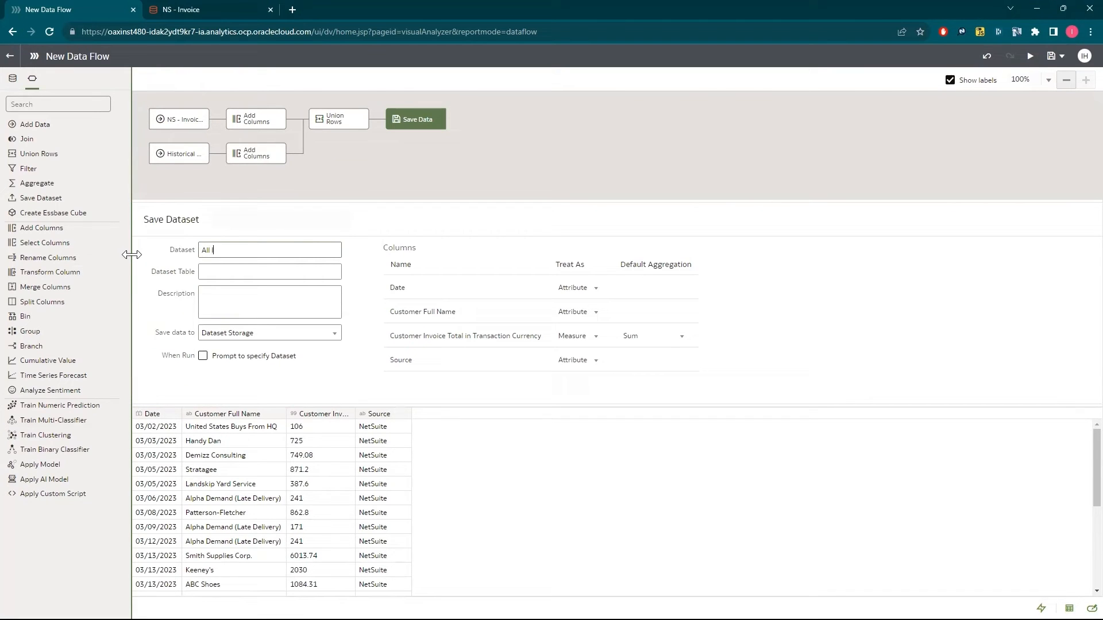
{"action": "type", "text": "Invoices"}
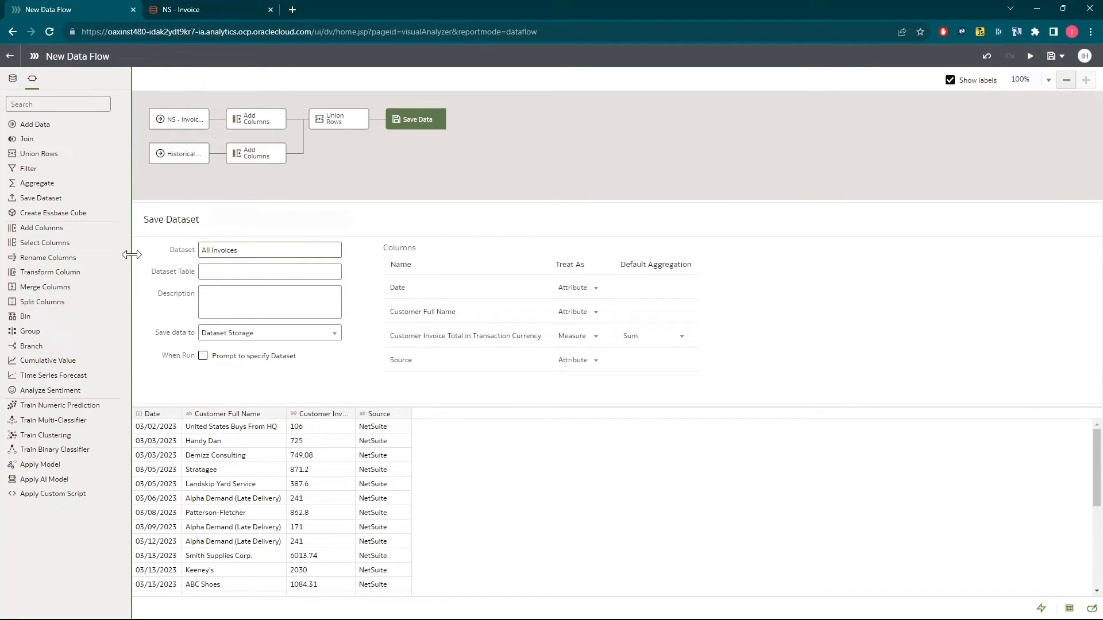
{"action": "mouse_move", "coordinate": [731, 255]}
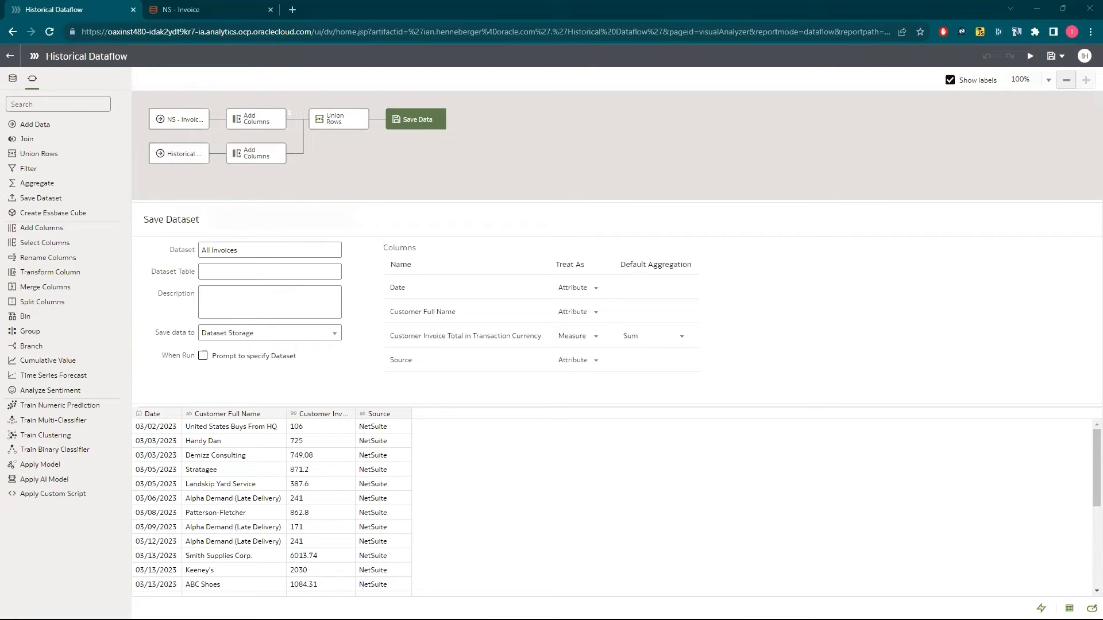
{"action": "mouse_move", "coordinate": [94, 218]}
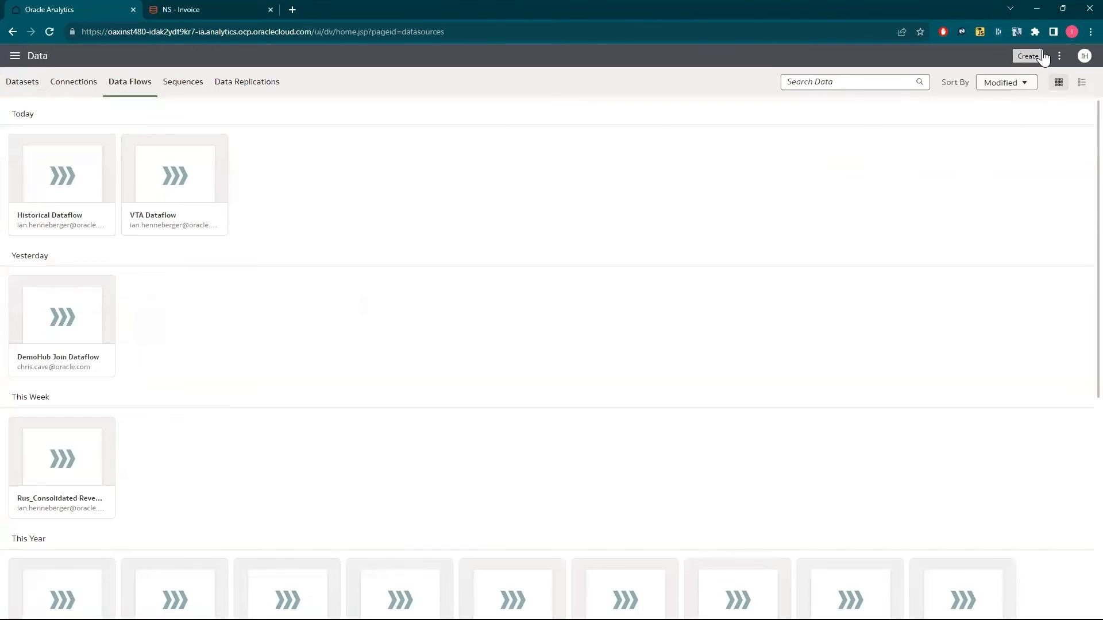
- Create a new workbook and search 'ai' to find the All Invoices dataset
{"action": "left_click", "coordinate": [1027, 55]}
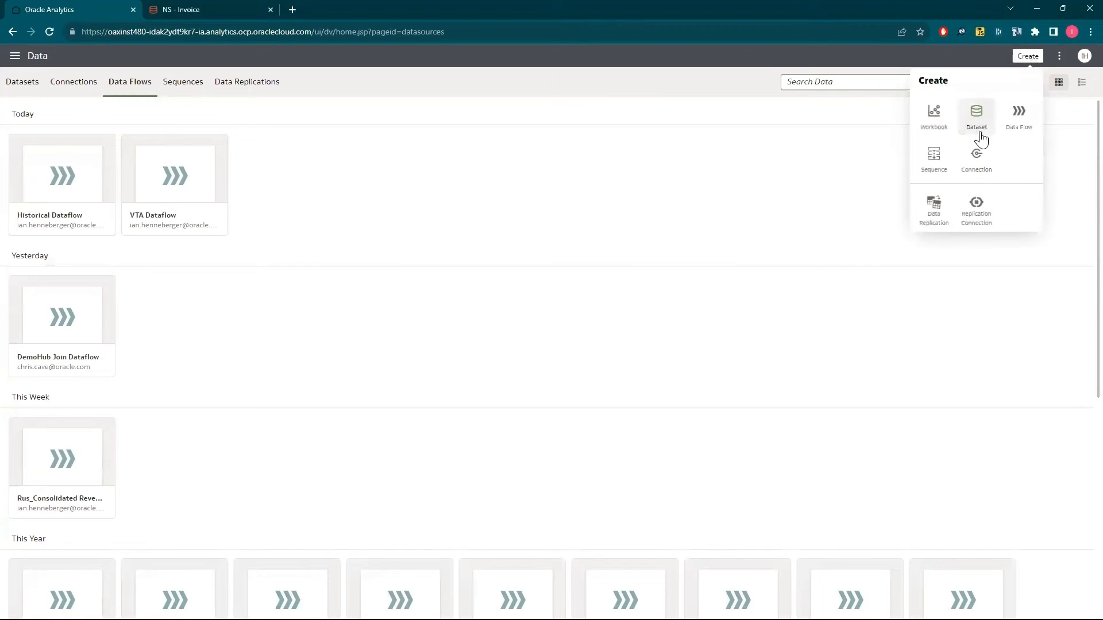
{"action": "left_click", "coordinate": [932, 115]}
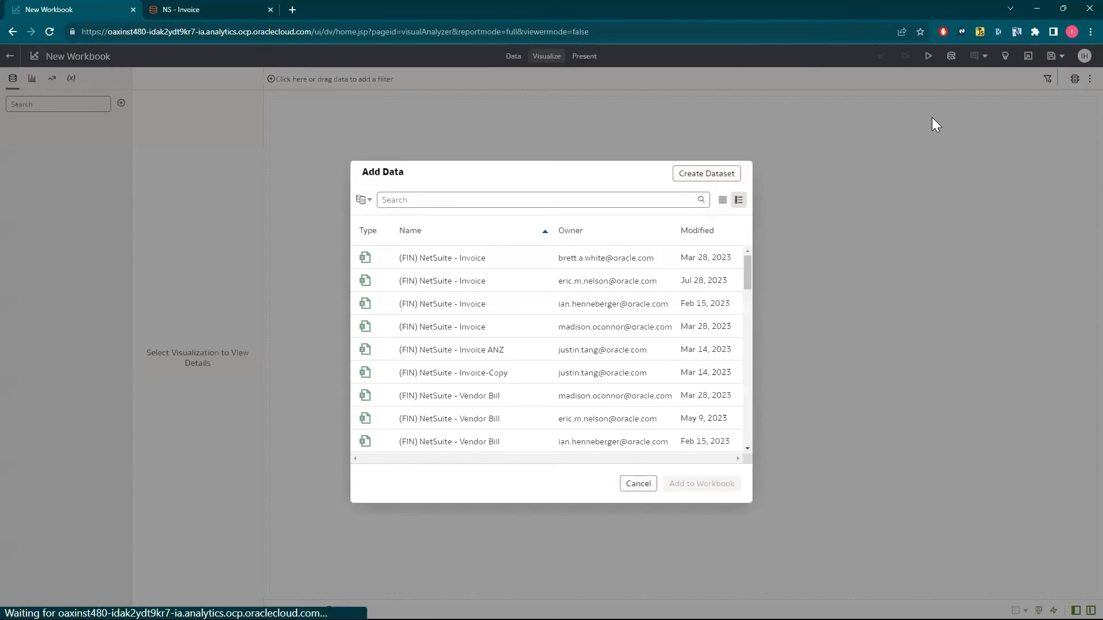
{"action": "type", "text": "ai"}
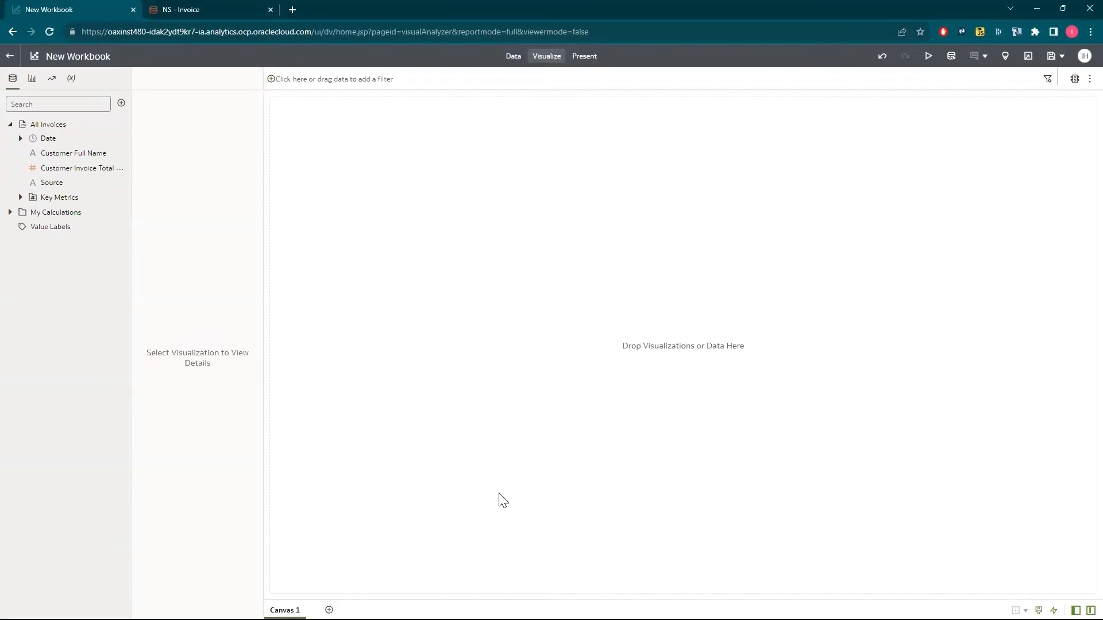
{"action": "mouse_move", "coordinate": [159, 388]}
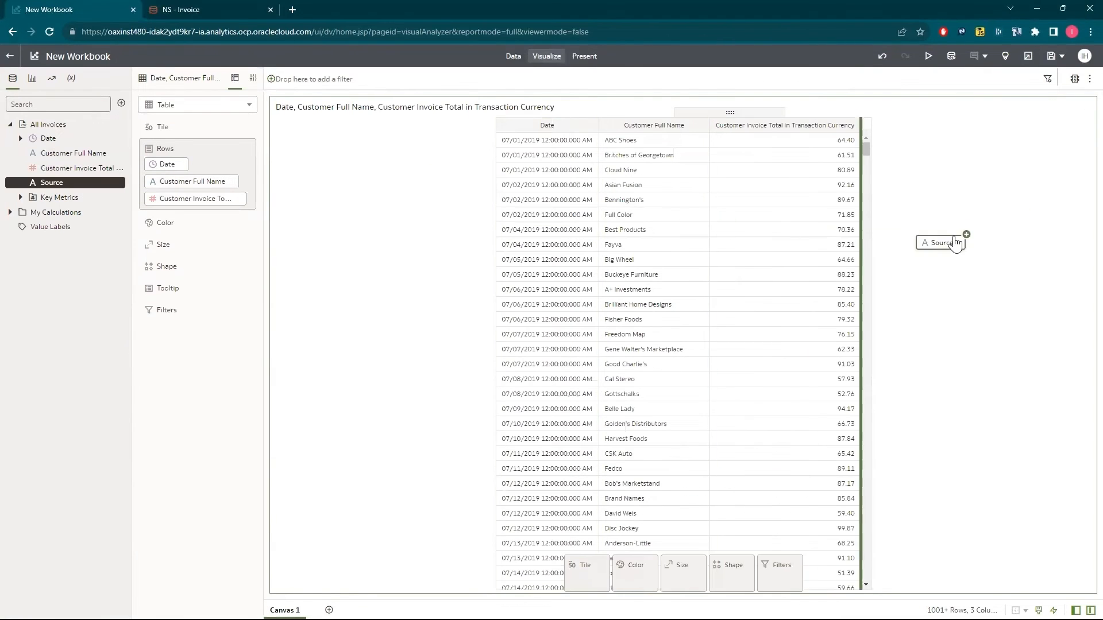
- Add Source as a column in the table alongside Date, Customer Full Name and invoice total
{"action": "left_click_drag", "start_coordinate": [941, 243], "coordinate": [169, 215]}
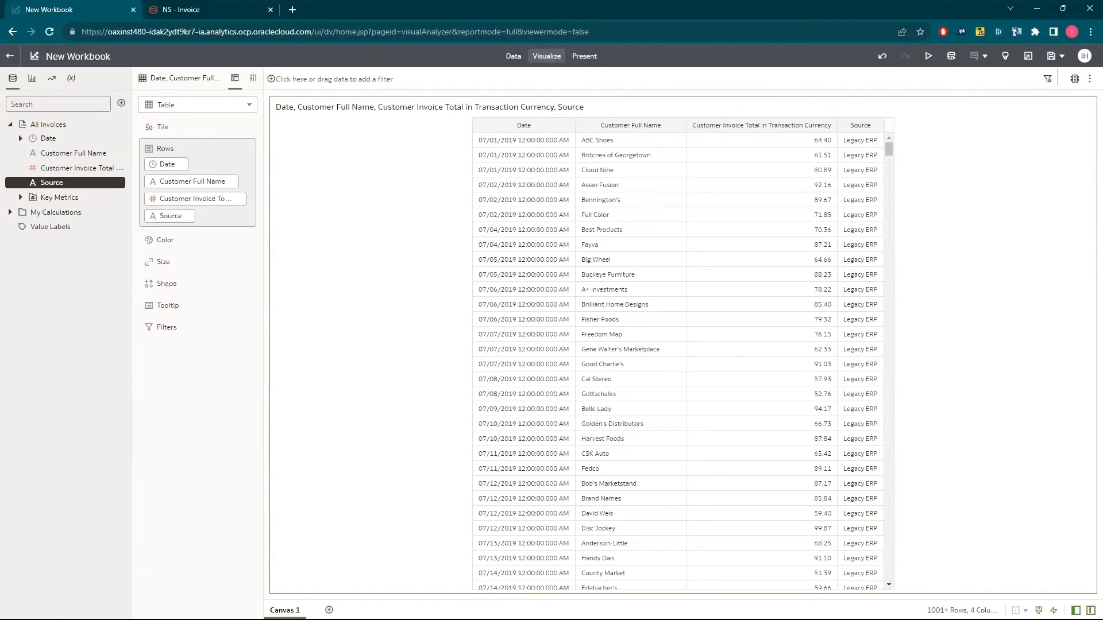
{"action": "mouse_move", "coordinate": [156, 112]}
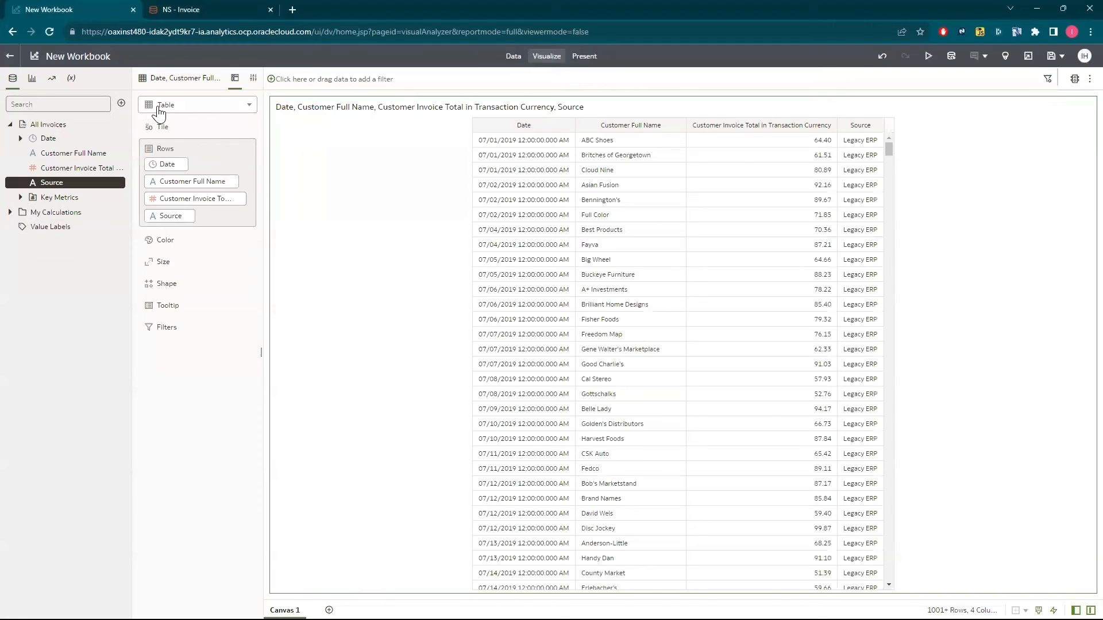
- Switch to a Line chart with Source and Date (Quarter) as categories, dropping Customer Full Name and full Date
{"action": "left_click", "coordinate": [198, 104]}
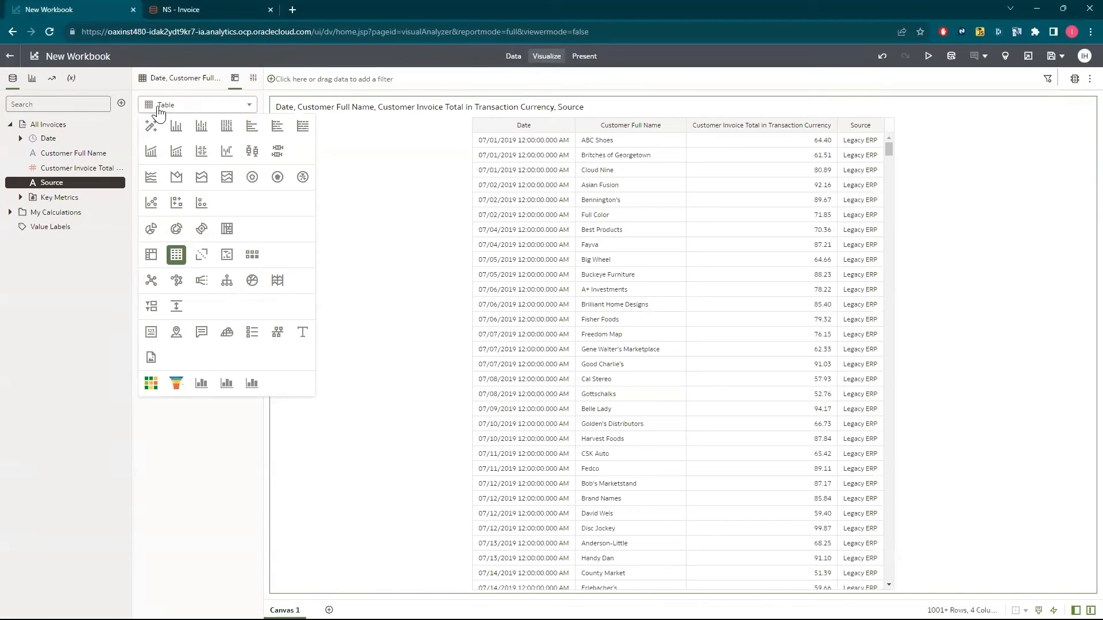
{"action": "mouse_move", "coordinate": [166, 154]}
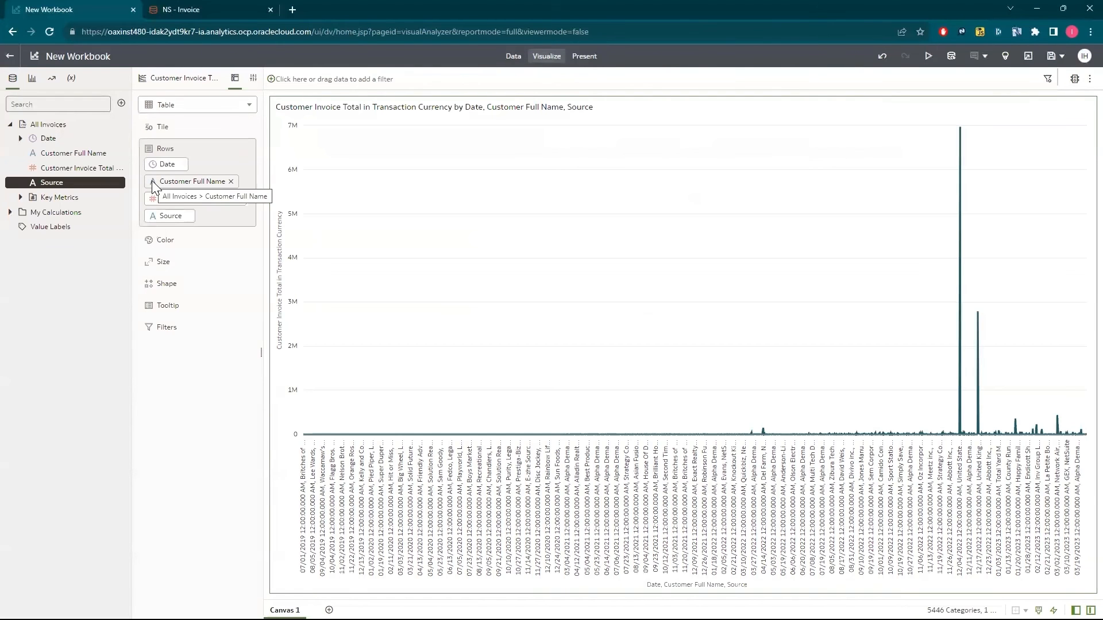
{"action": "left_click", "coordinate": [198, 105]}
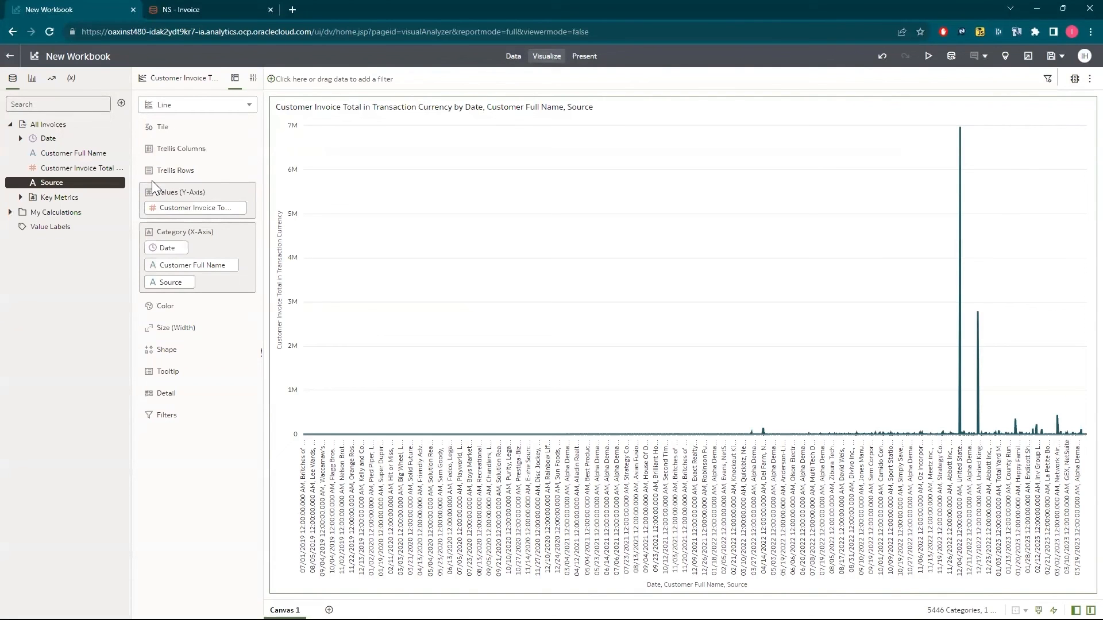
{"action": "mouse_move", "coordinate": [190, 264]}
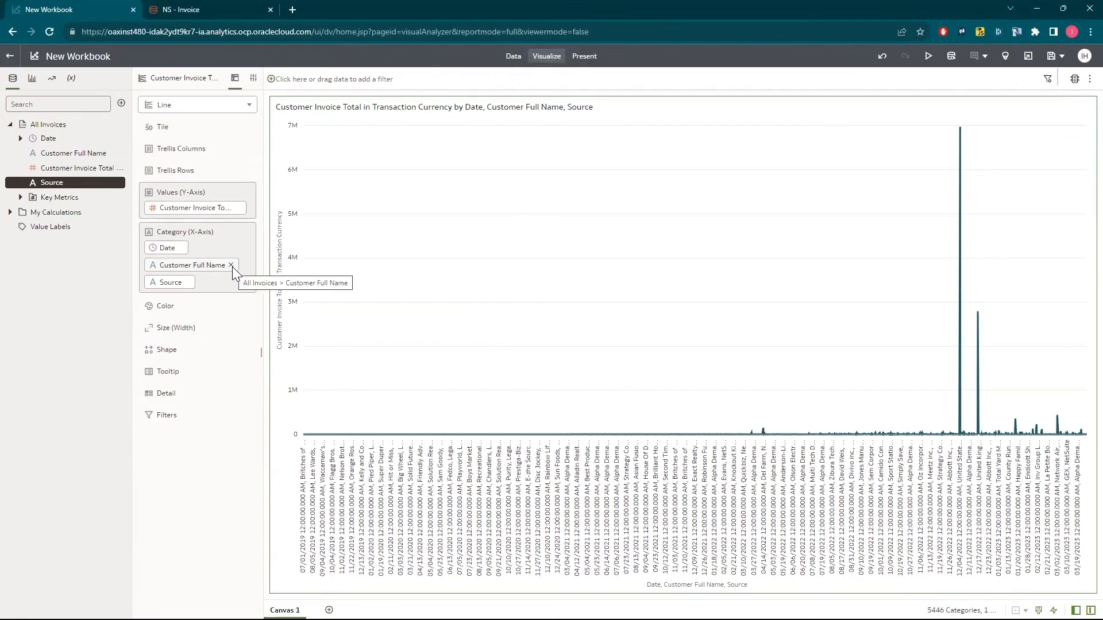
{"action": "left_click", "coordinate": [216, 264]}
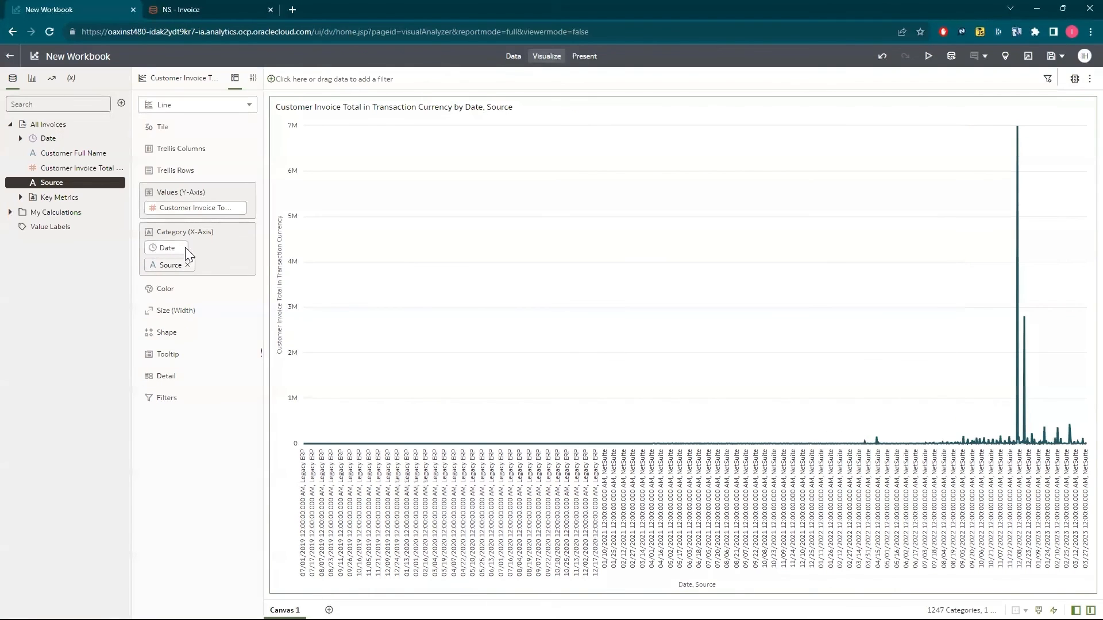
{"action": "left_click", "coordinate": [187, 264]}
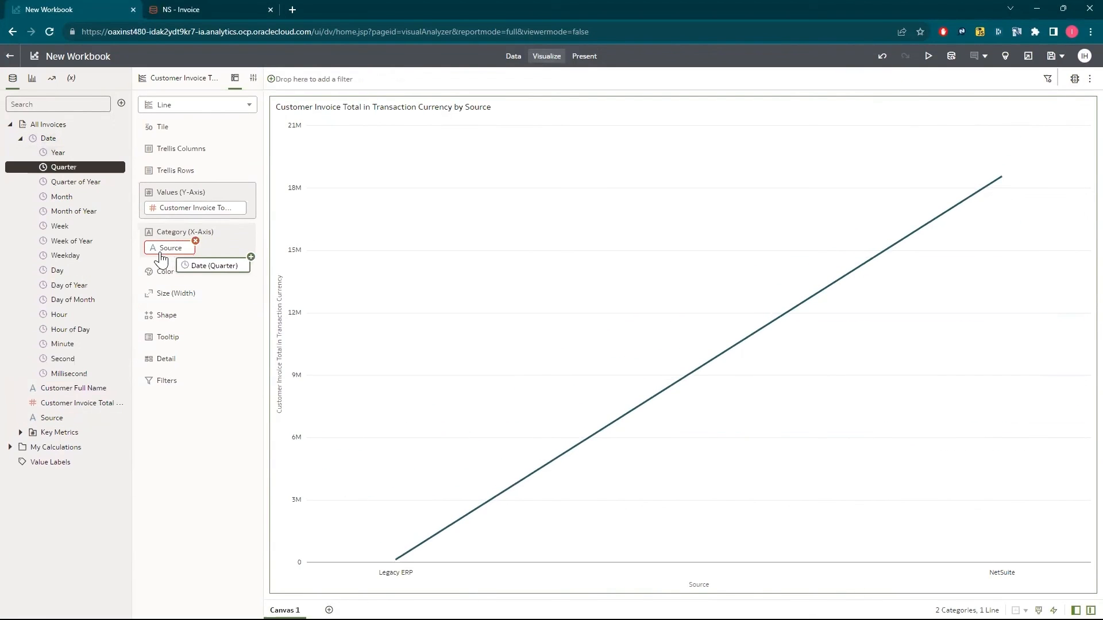
{"action": "left_click_drag", "start_coordinate": [212, 265], "coordinate": [197, 265]}
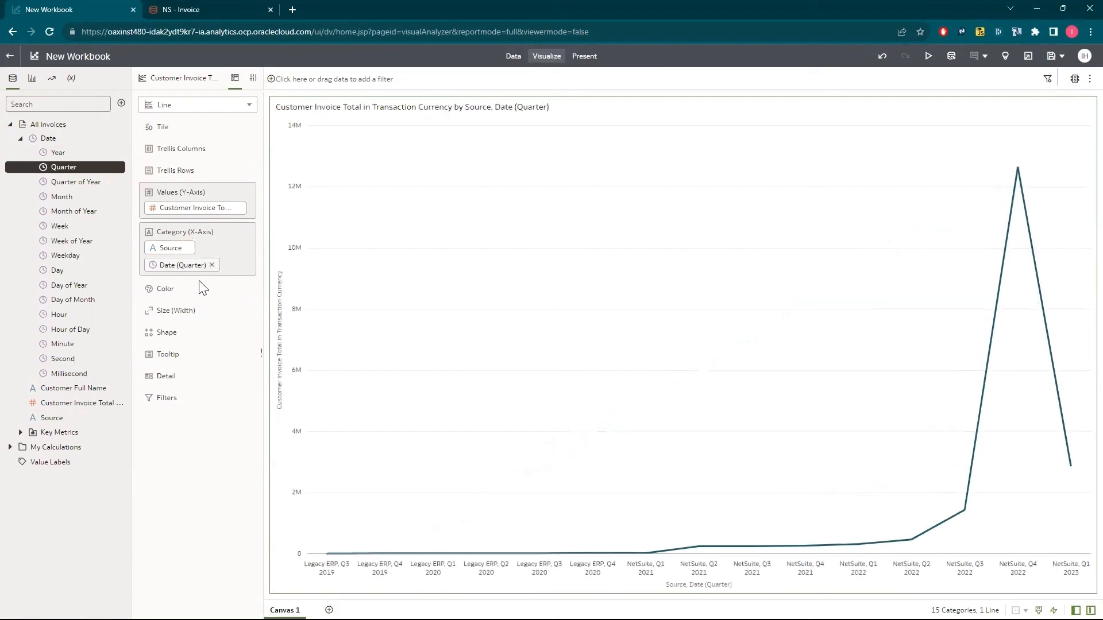
{"action": "mouse_move", "coordinate": [432, 551]}
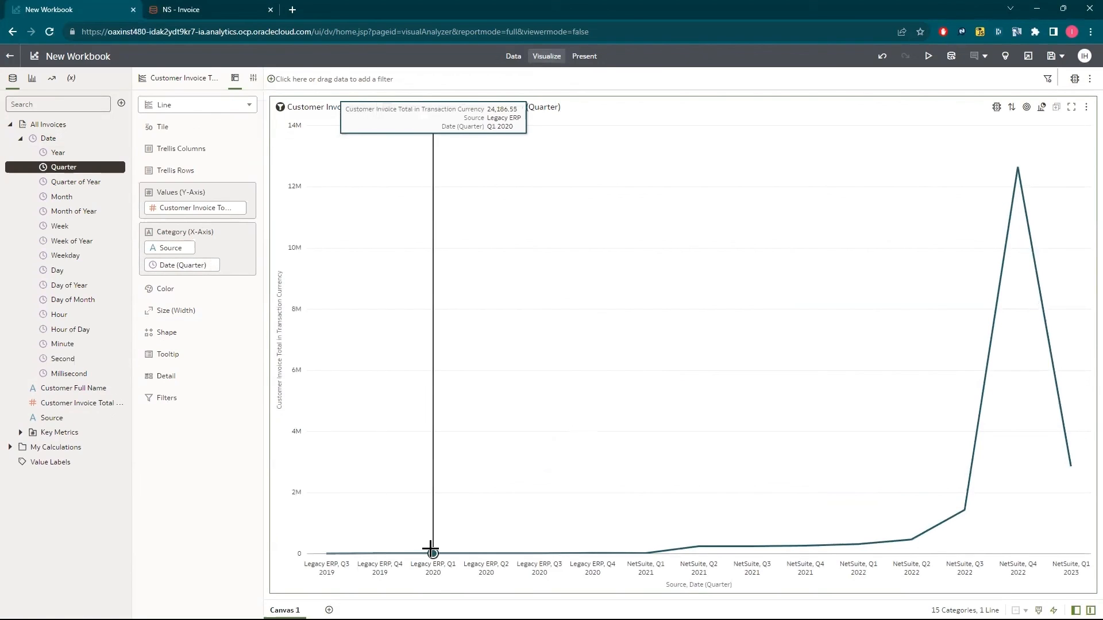